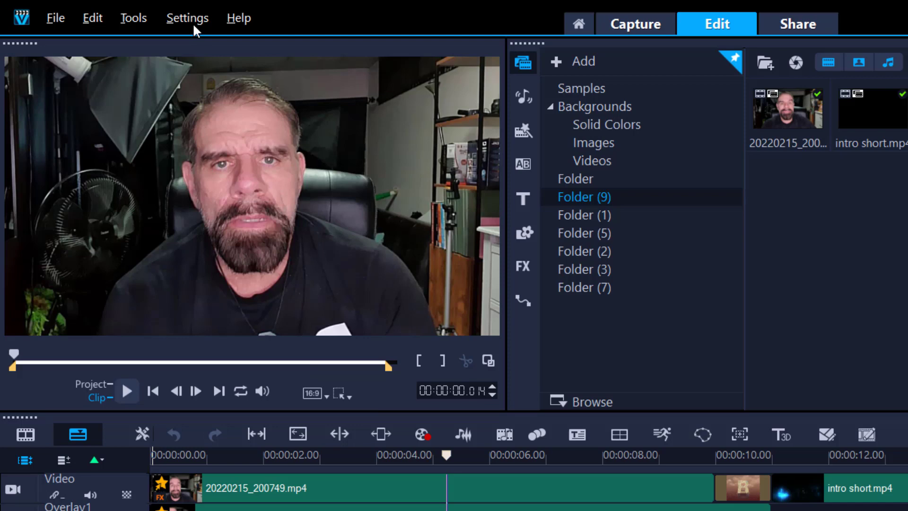
- Open Settings > Preferences to review the General tab's undo, folder and auto-save options
{"action": "left_click", "coordinate": [186, 18]}
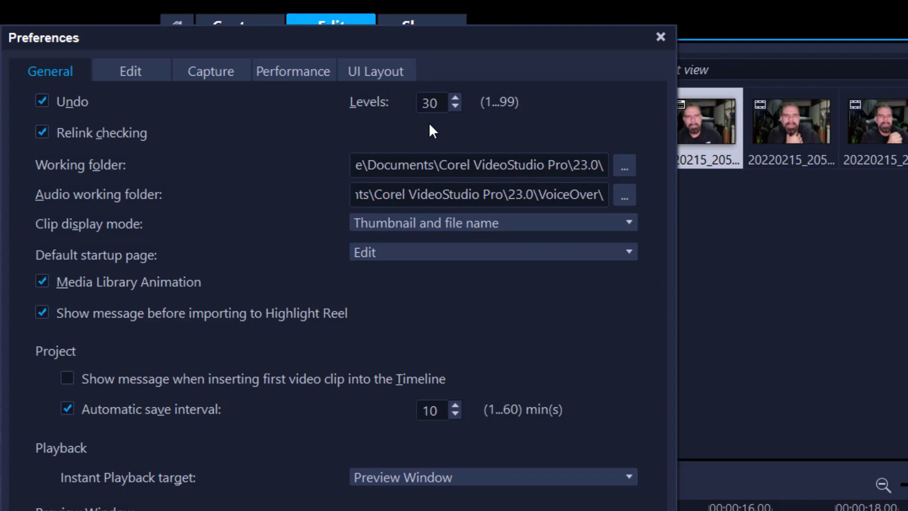
- Switch Preferences to the Edit tab and scroll through its image, audio and transition defaults
{"action": "left_click", "coordinate": [129, 70]}
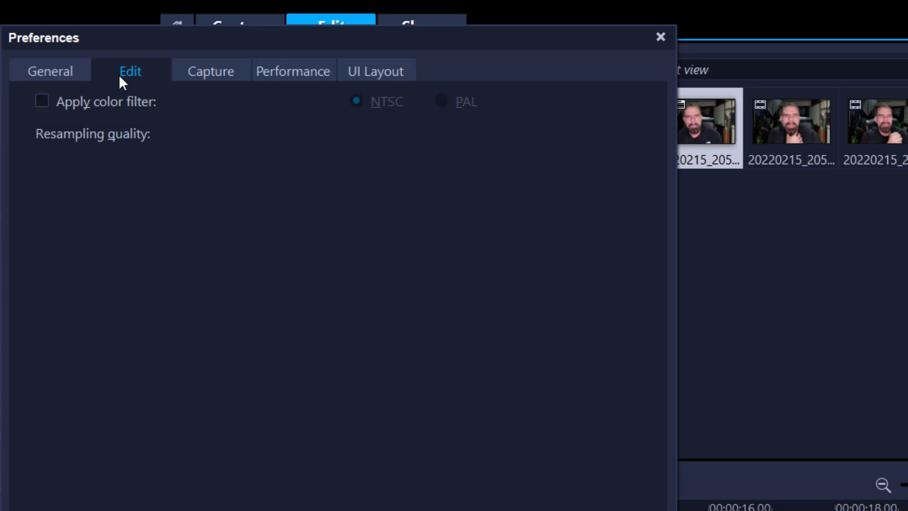
{"action": "left_click", "coordinate": [129, 71]}
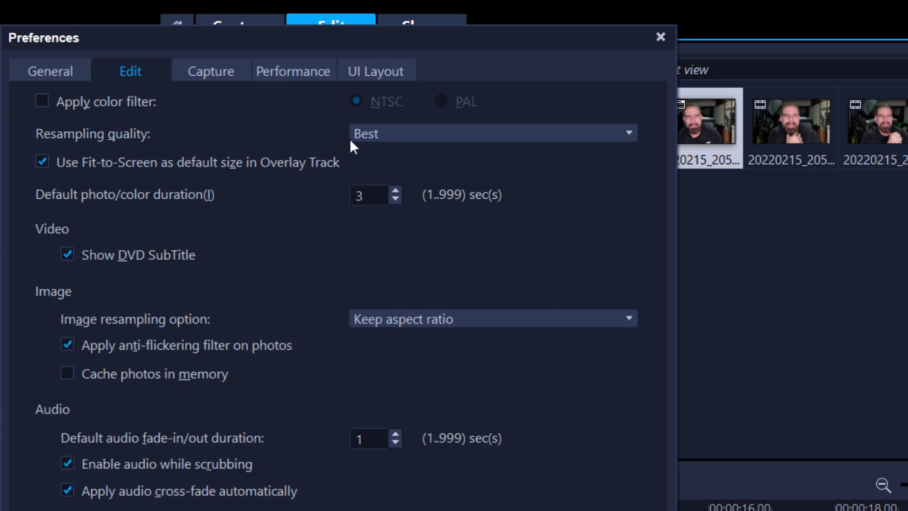
{"action": "scroll", "scroll_direction": "down", "scroll_amount": 3}
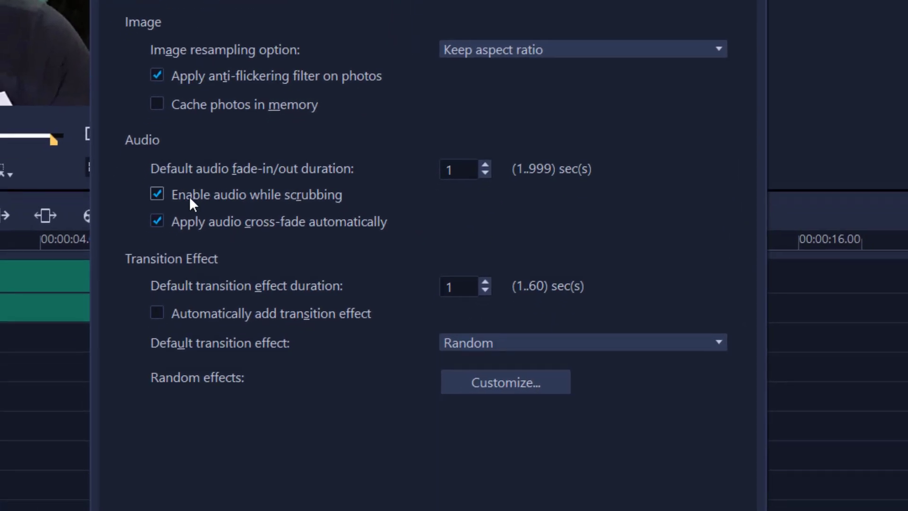
{"action": "mouse_move", "coordinate": [232, 199]}
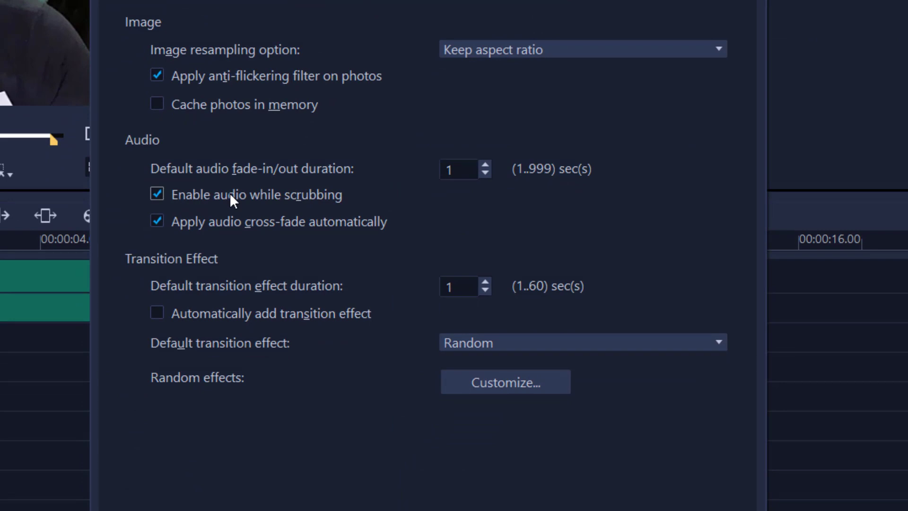
- Show the Performance tab with Smart Proxy and hardware acceleration settings
{"action": "left_click", "coordinate": [420, 70]}
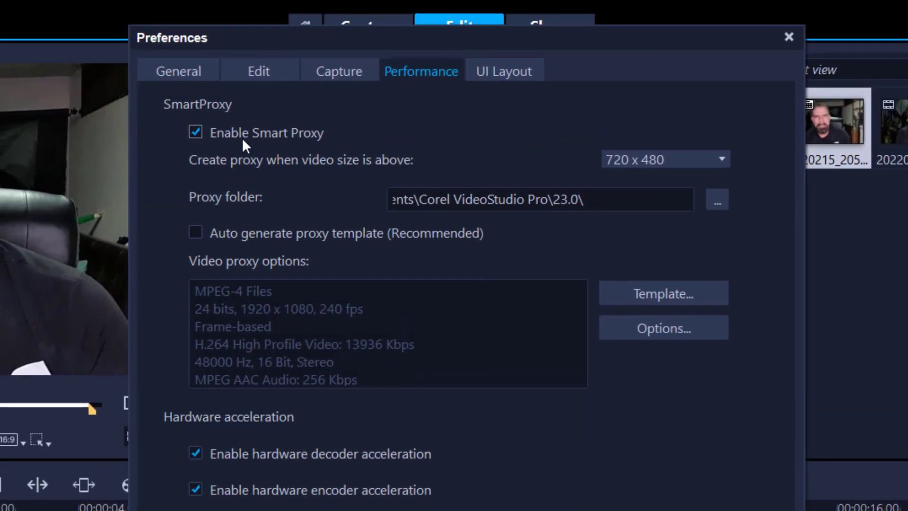
{"action": "mouse_move", "coordinate": [270, 252]}
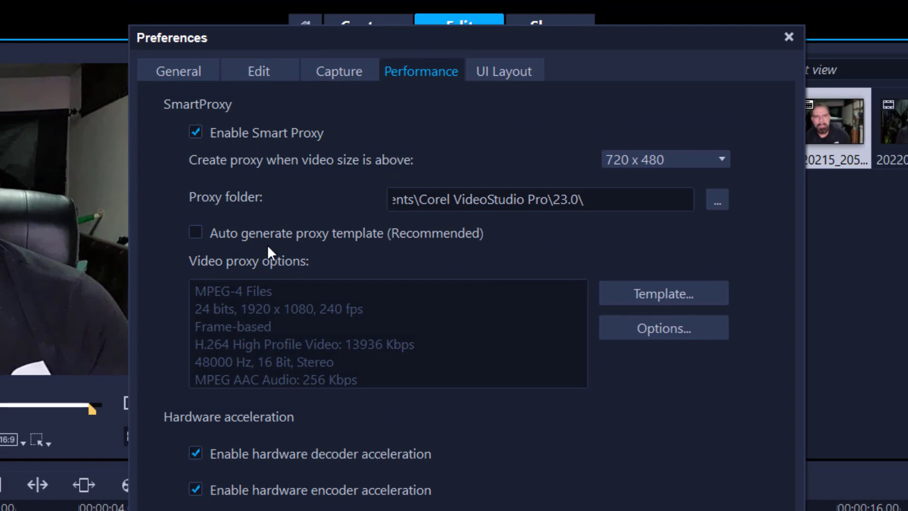
{"action": "mouse_move", "coordinate": [266, 472]}
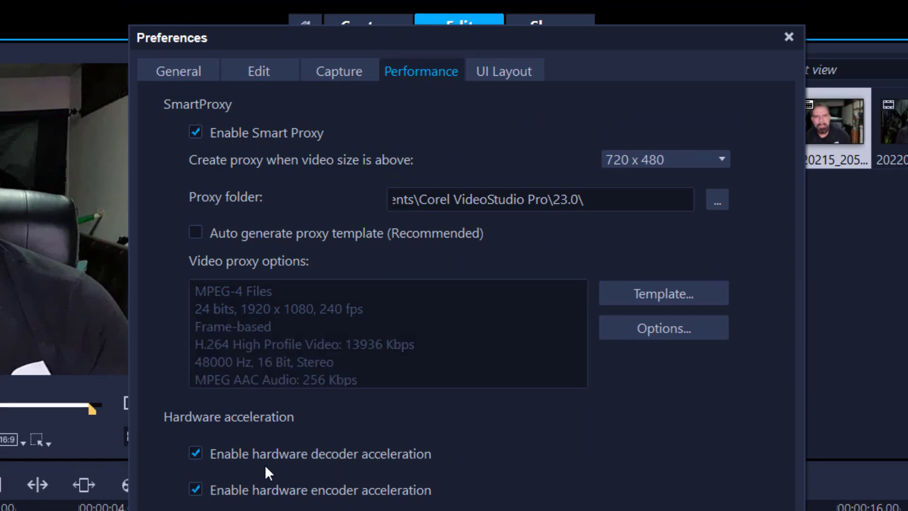
{"action": "mouse_move", "coordinate": [284, 467]}
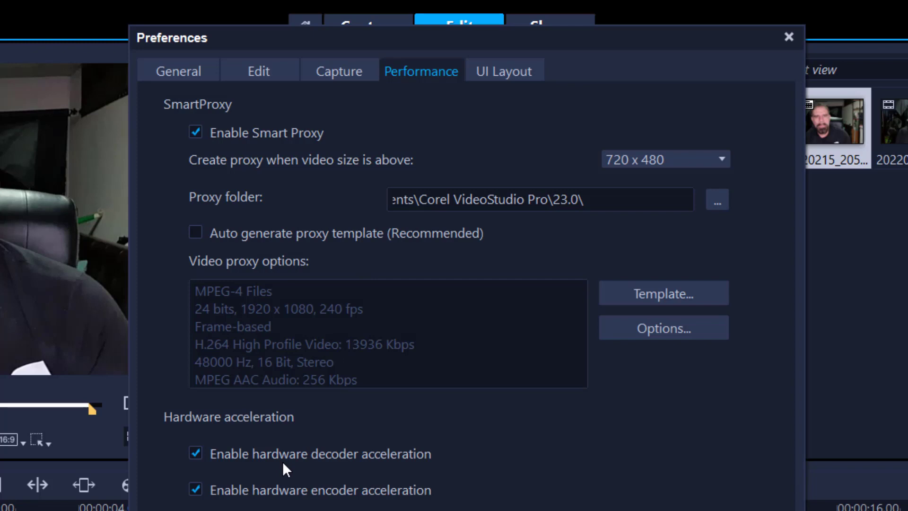
{"action": "mouse_move", "coordinate": [293, 495]}
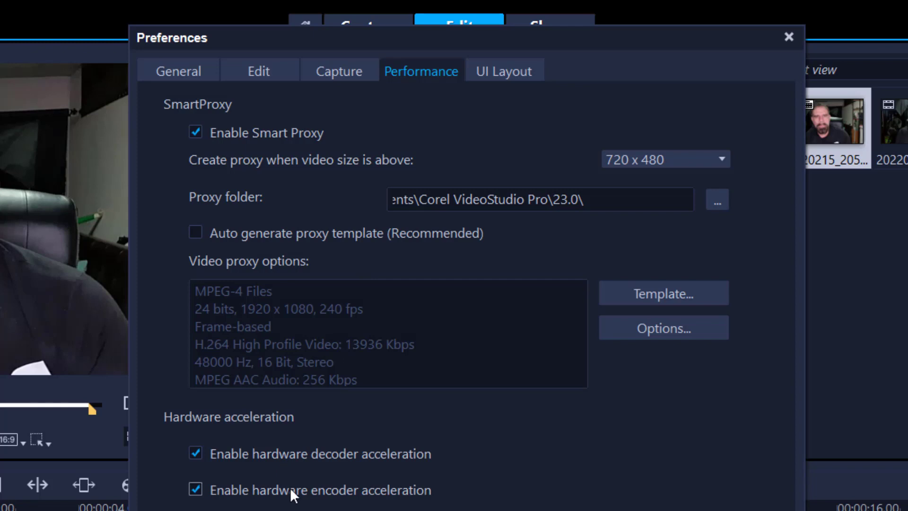
{"action": "mouse_move", "coordinate": [213, 452]}
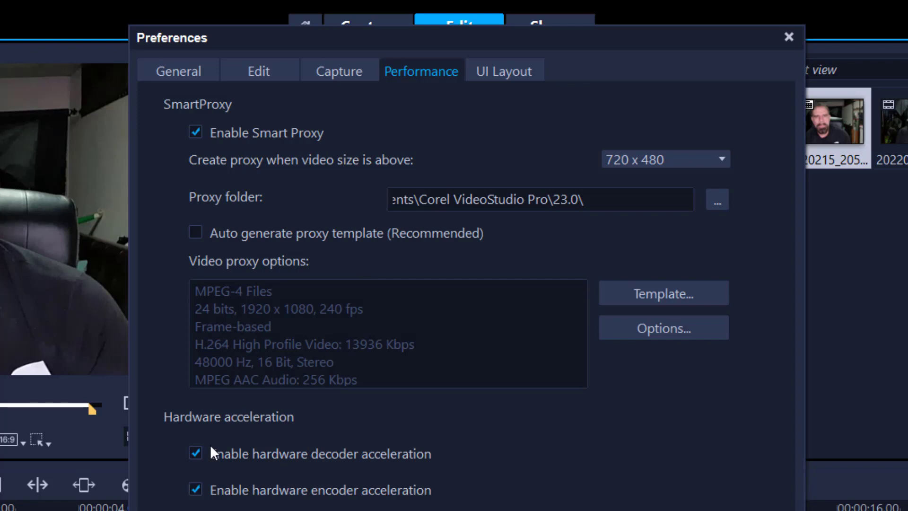
{"action": "mouse_move", "coordinate": [355, 401]}
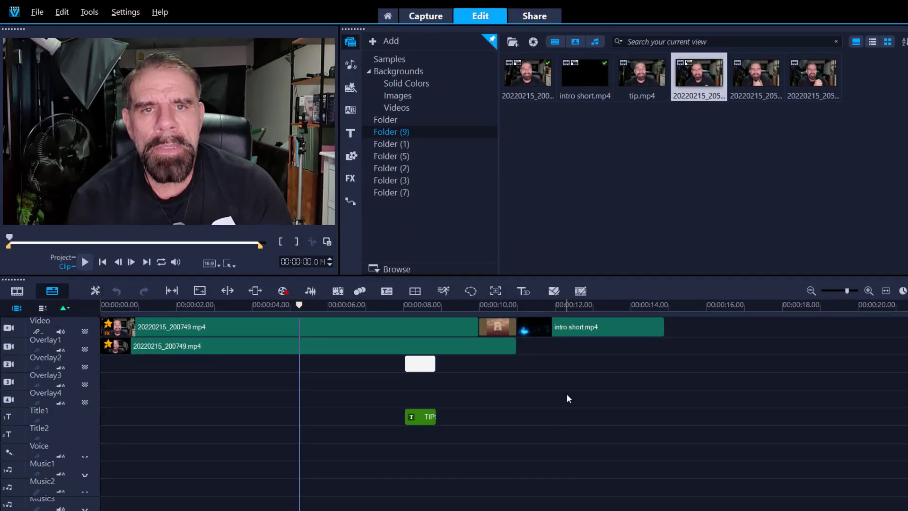
{"action": "mouse_move", "coordinate": [580, 291]}
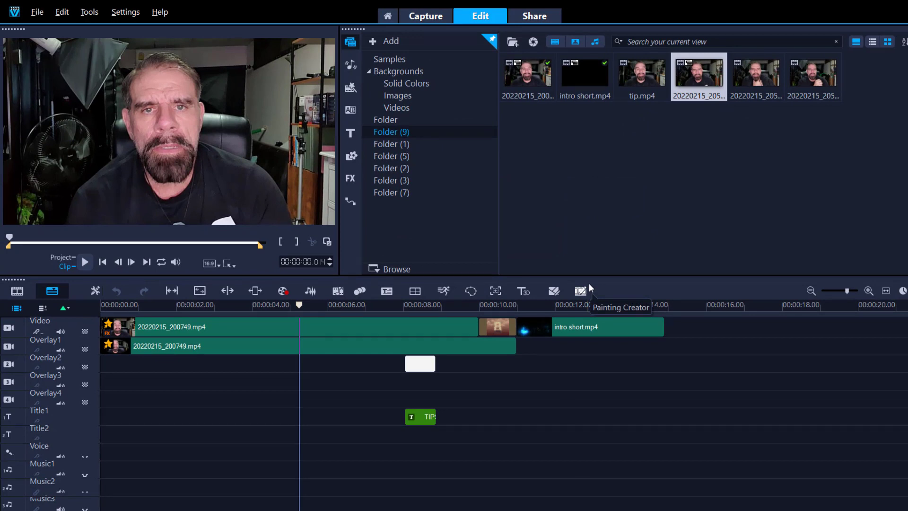
{"action": "mouse_move", "coordinate": [626, 222]}
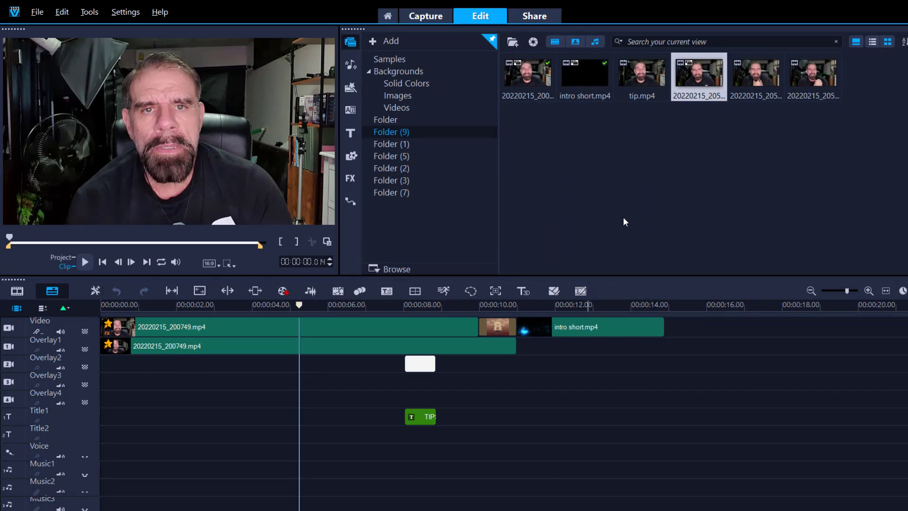
{"action": "mouse_move", "coordinate": [536, 239]}
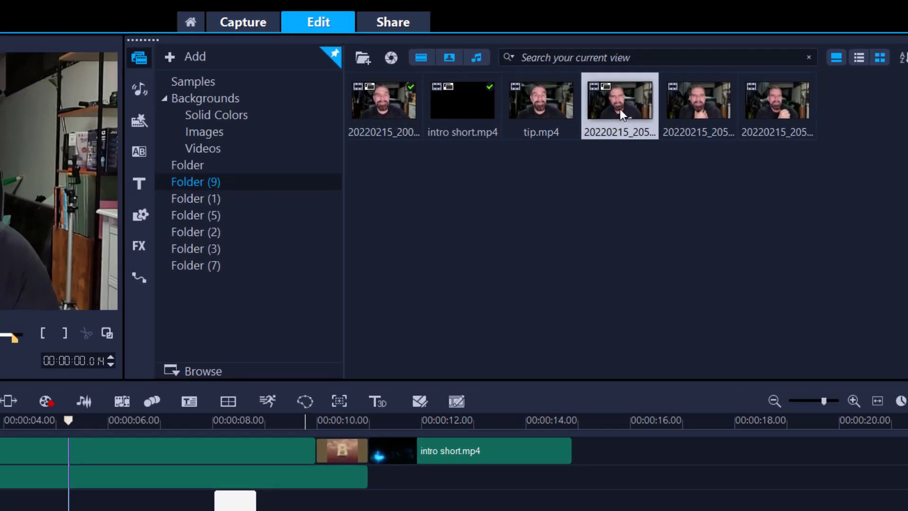
- Open the talking-head clip in Single Clip Trim and preview it to about 1.25 seconds
{"action": "double_click", "coordinate": [619, 100]}
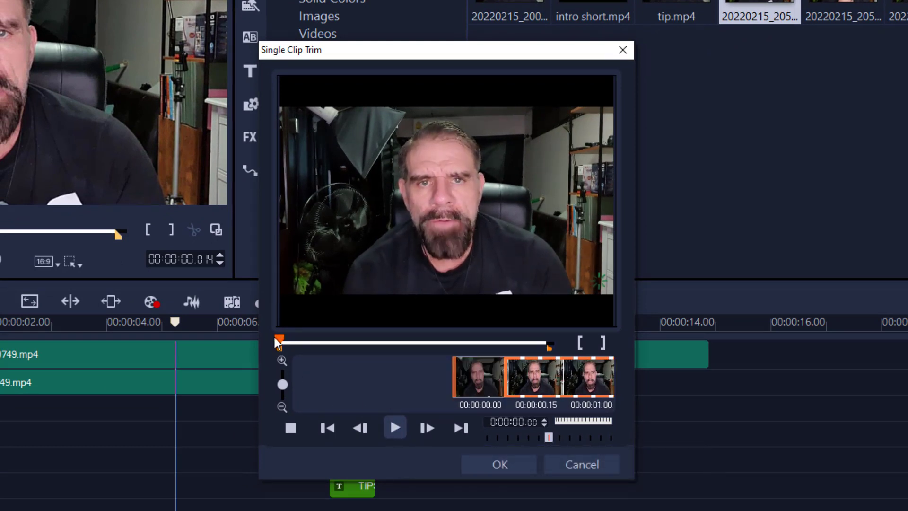
{"action": "left_click", "coordinate": [396, 427]}
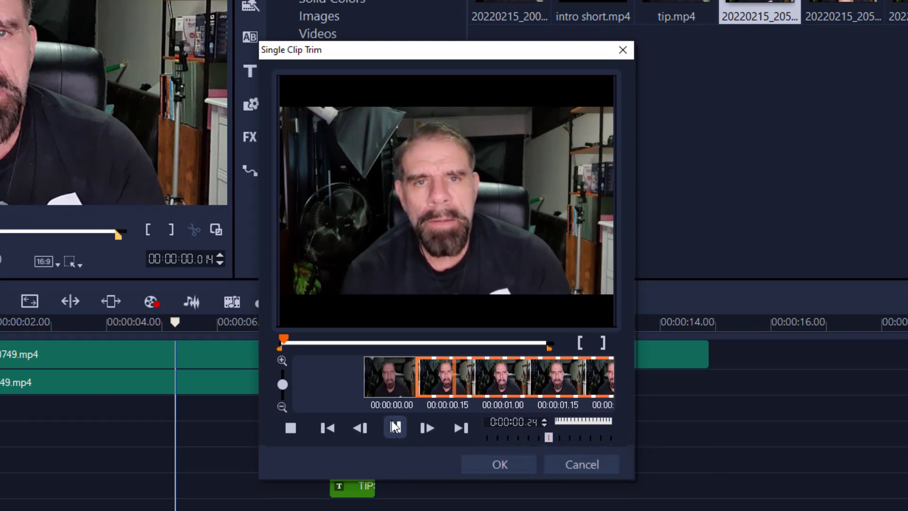
{"action": "left_click", "coordinate": [396, 427]}
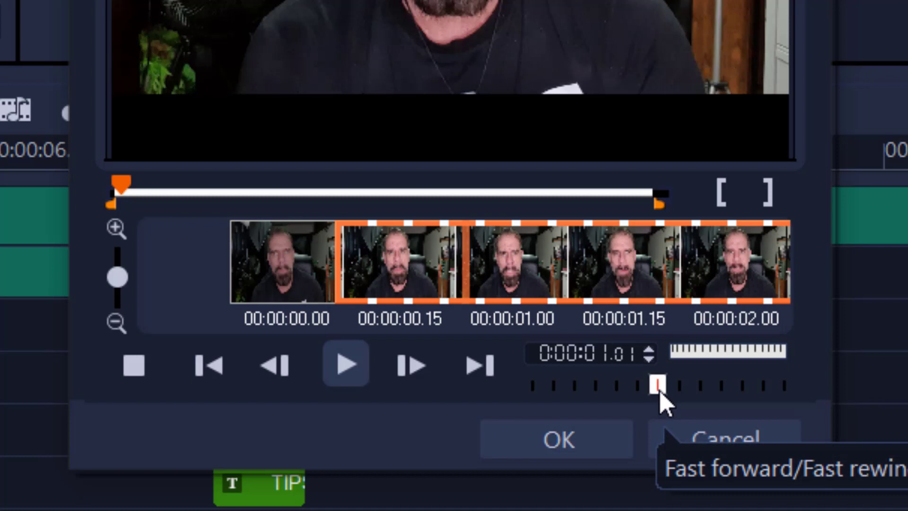
{"action": "left_click", "coordinate": [657, 384]}
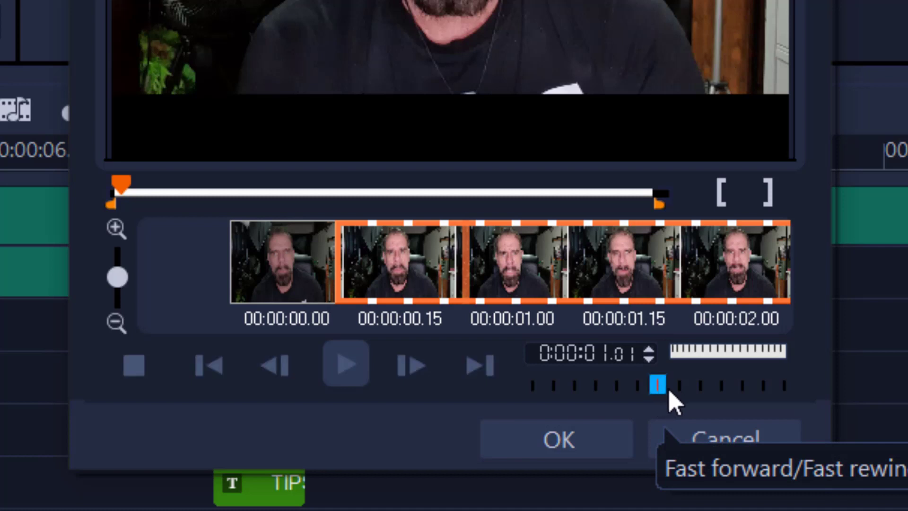
{"action": "left_click", "coordinate": [660, 384]}
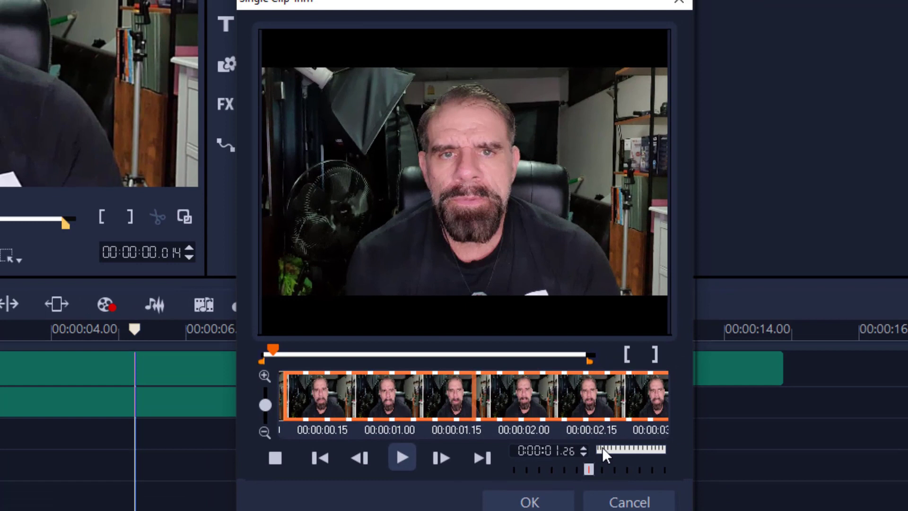
{"action": "mouse_move", "coordinate": [588, 469]}
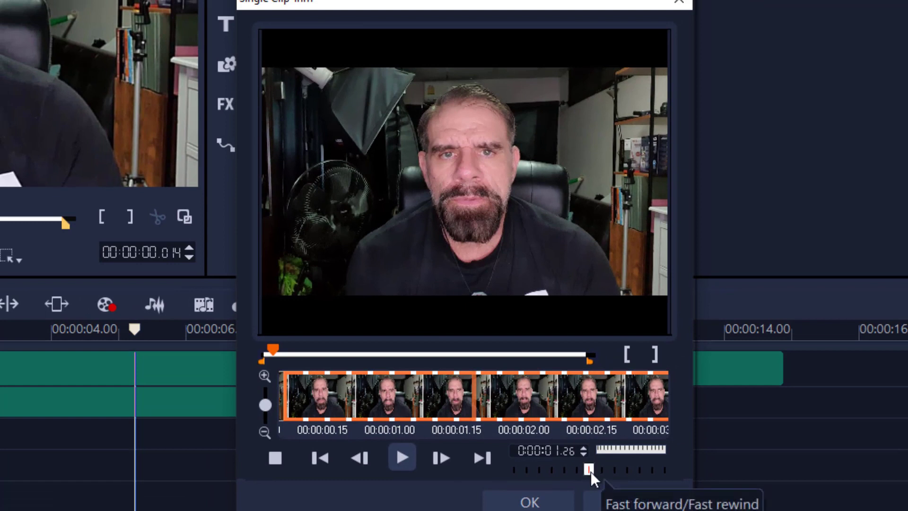
{"action": "mouse_move", "coordinate": [401, 349]}
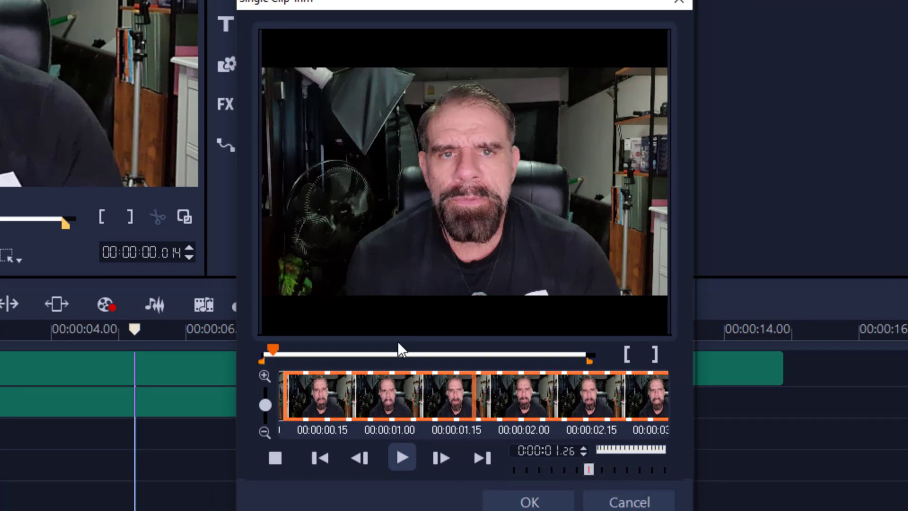
{"action": "mouse_move", "coordinate": [614, 457]}
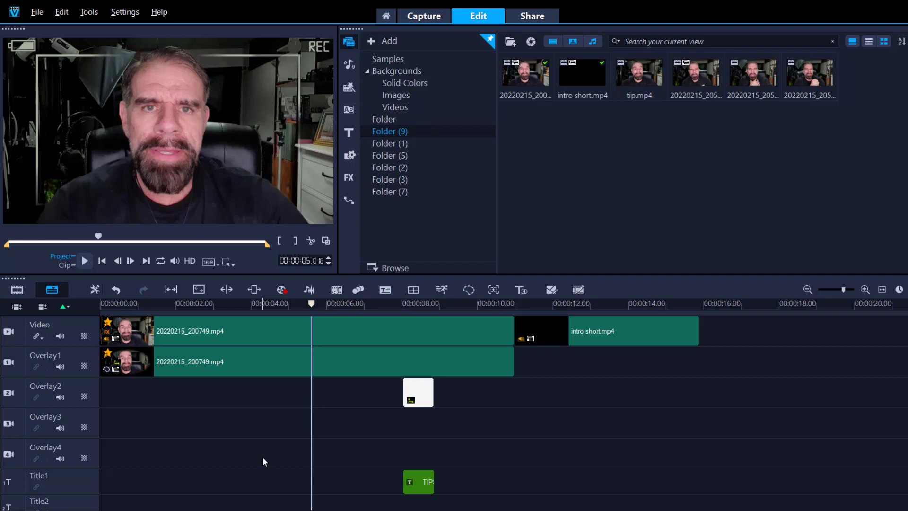
- Move the playhead to roughly 00:00:03 in the talking-head footage
{"action": "left_click", "coordinate": [227, 304]}
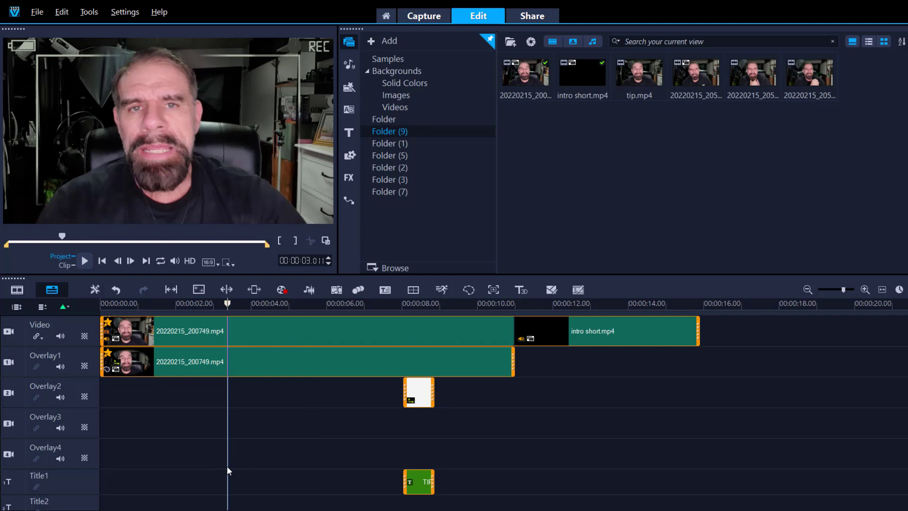
{"action": "mouse_move", "coordinate": [231, 472]}
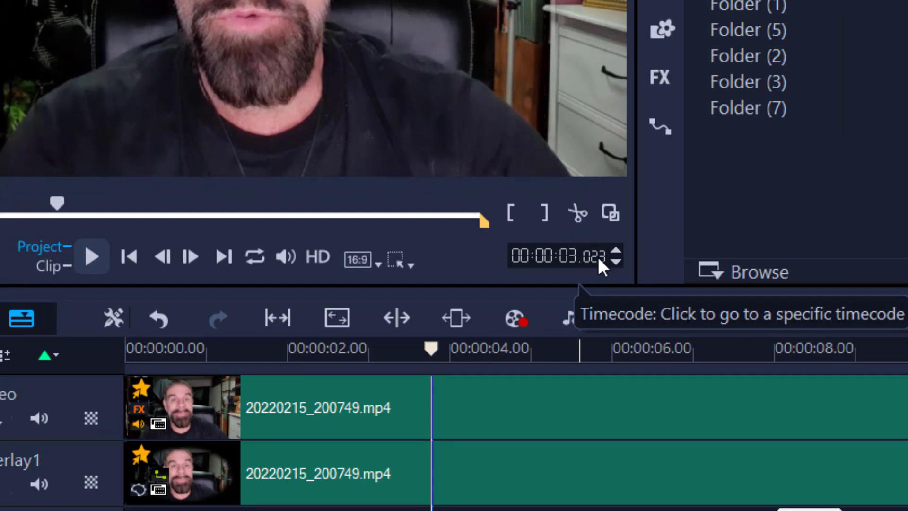
{"action": "mouse_move", "coordinate": [599, 267]}
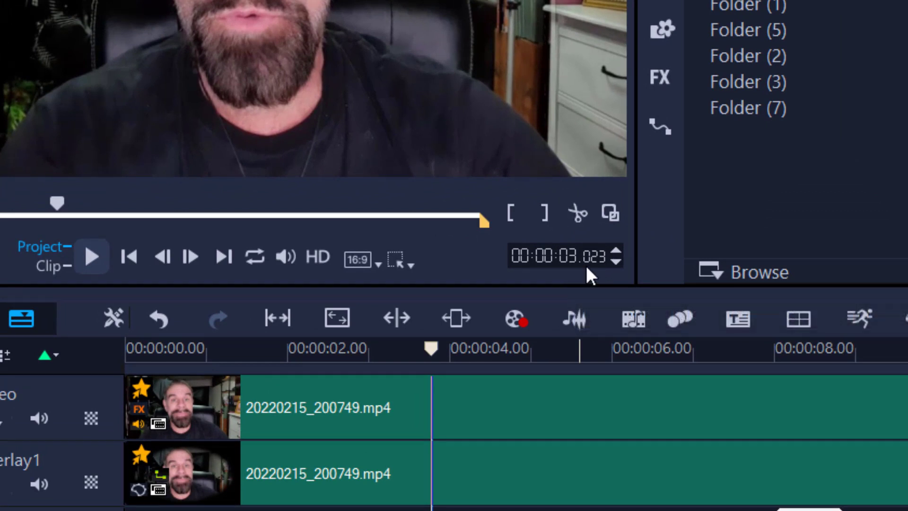
{"action": "mouse_move", "coordinate": [602, 266]}
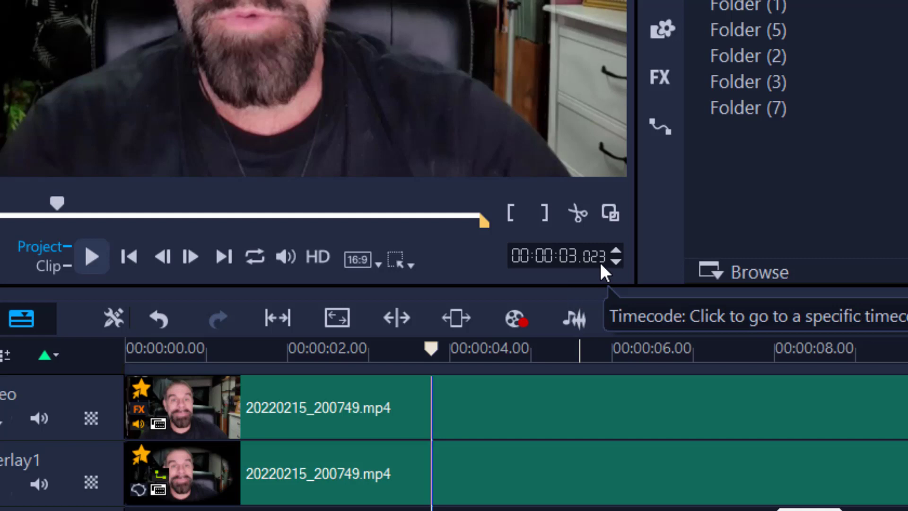
- Split the Video and Overlay1 talking-head clips at the three-second playhead
{"action": "key", "text": "d"}
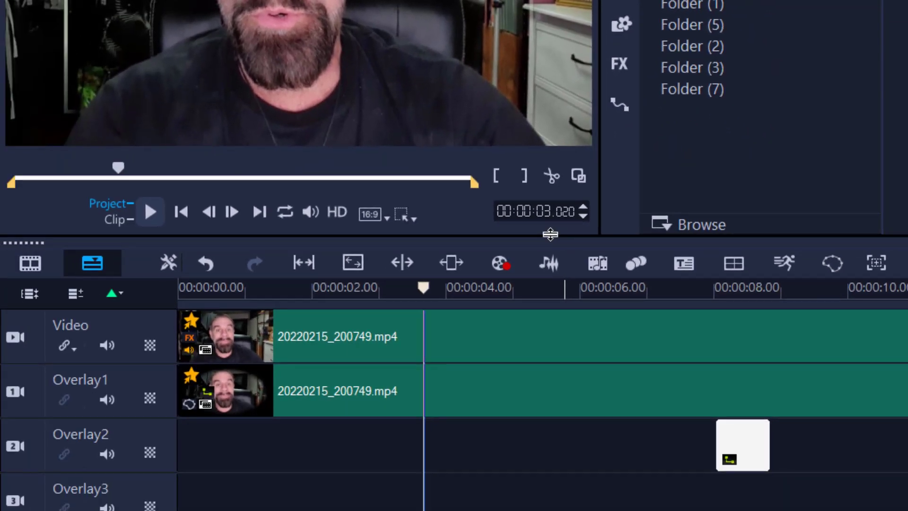
{"action": "mouse_move", "coordinate": [541, 226]}
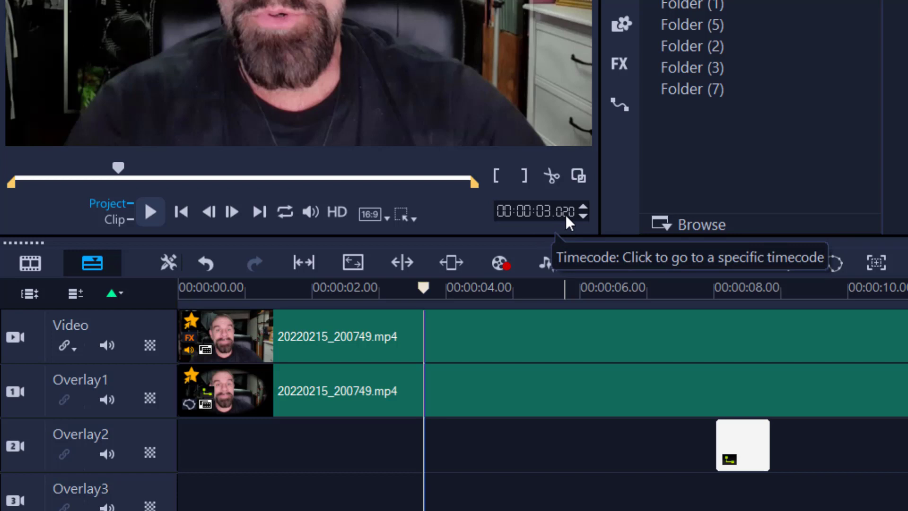
{"action": "mouse_move", "coordinate": [565, 497]}
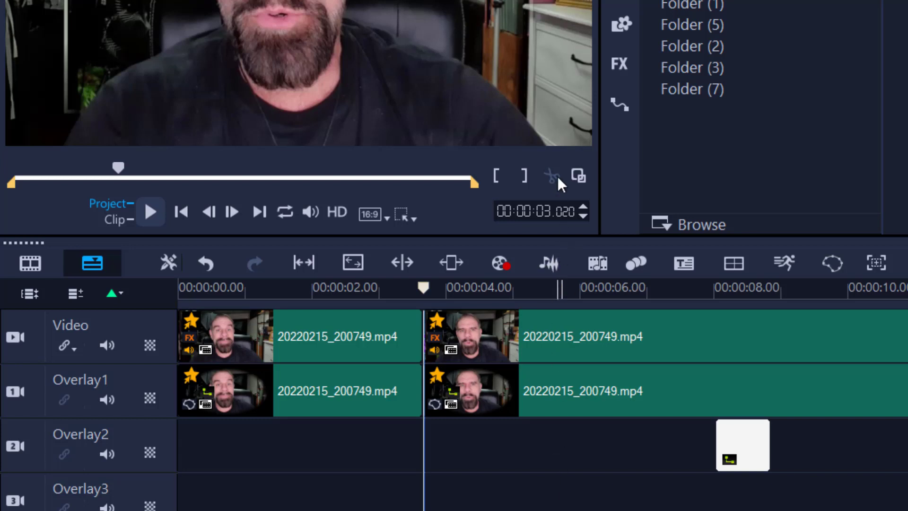
{"action": "mouse_move", "coordinate": [578, 176]}
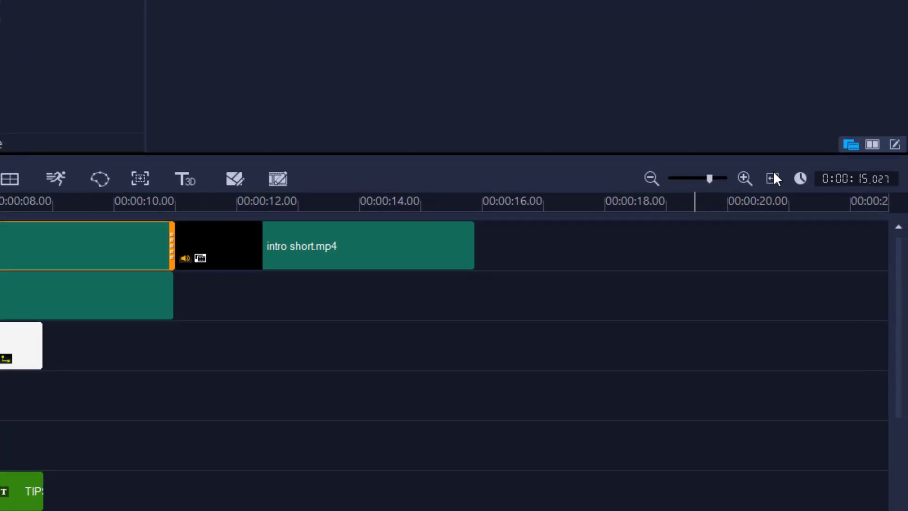
- Fit the whole project, with intro short.mp4 after the talking-head clip, into the timeline view
{"action": "left_click", "coordinate": [745, 178]}
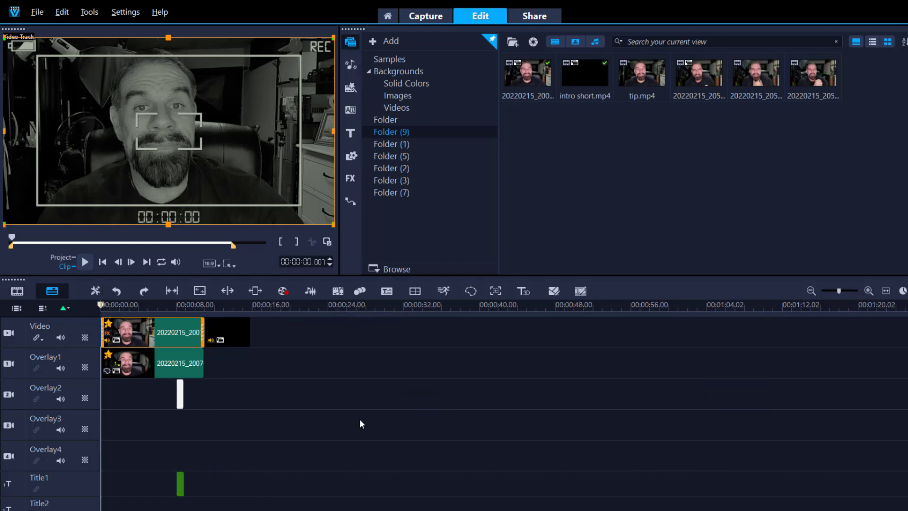
{"action": "mouse_move", "coordinate": [381, 427]}
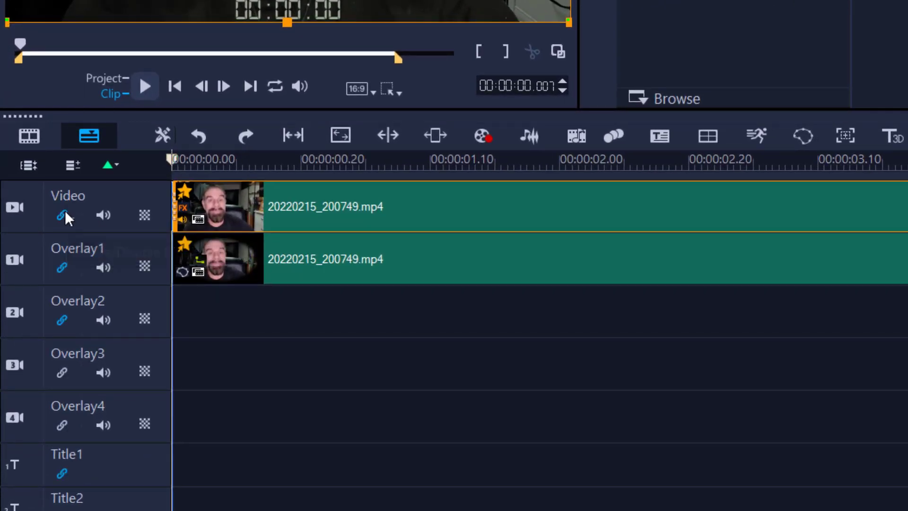
- Turn on ripple editing so overlay and title tracks shift with the Video track
{"action": "left_click", "coordinate": [61, 215]}
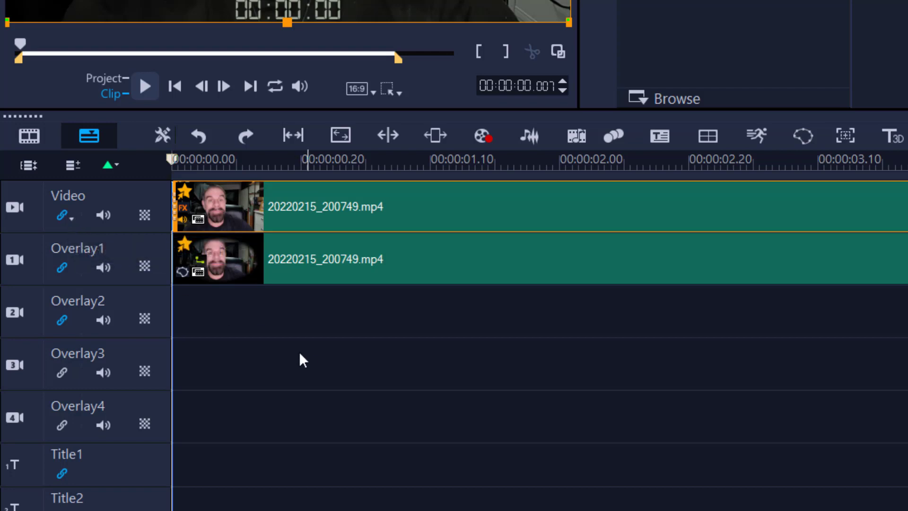
{"action": "mouse_move", "coordinate": [261, 336]}
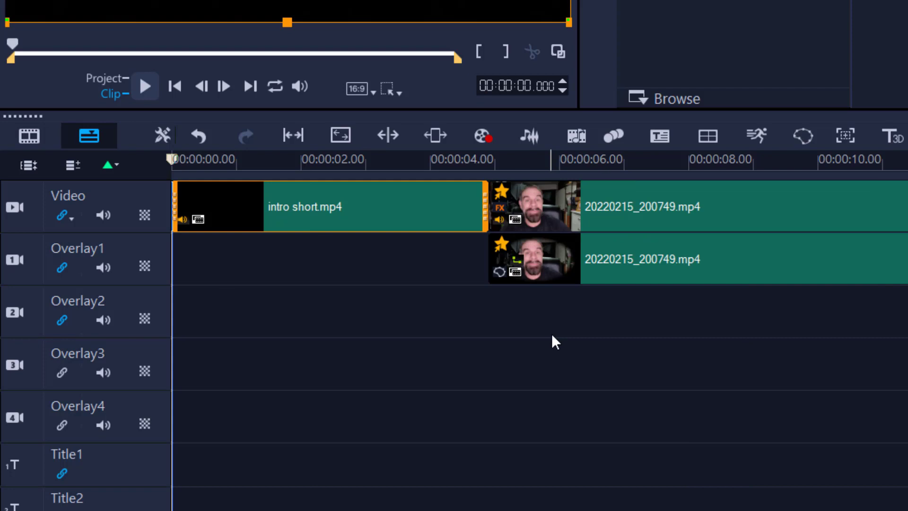
{"action": "mouse_move", "coordinate": [271, 209]}
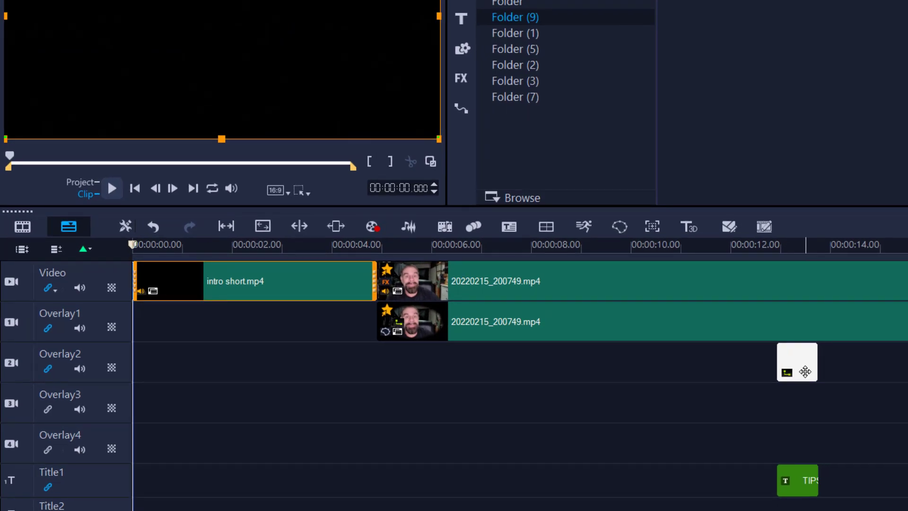
{"action": "mouse_move", "coordinate": [805, 480]}
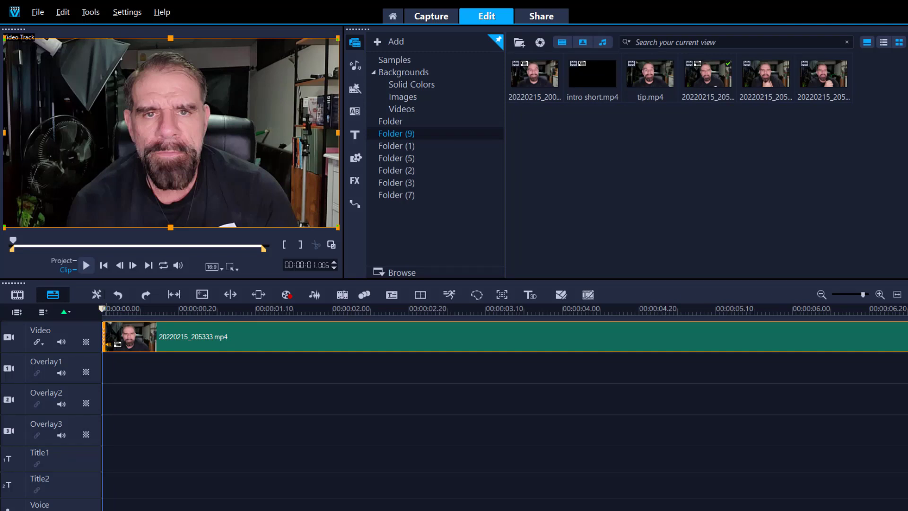
{"action": "mouse_move", "coordinate": [292, 489]}
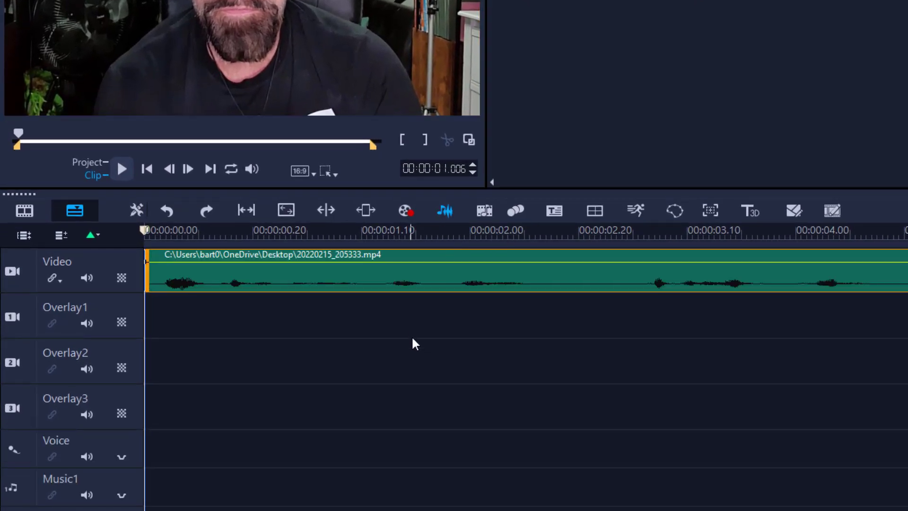
- Show the audio waveform for the lone 20220215_205333.mp4 clip via the Sound Mixer
{"action": "left_click", "coordinate": [411, 234]}
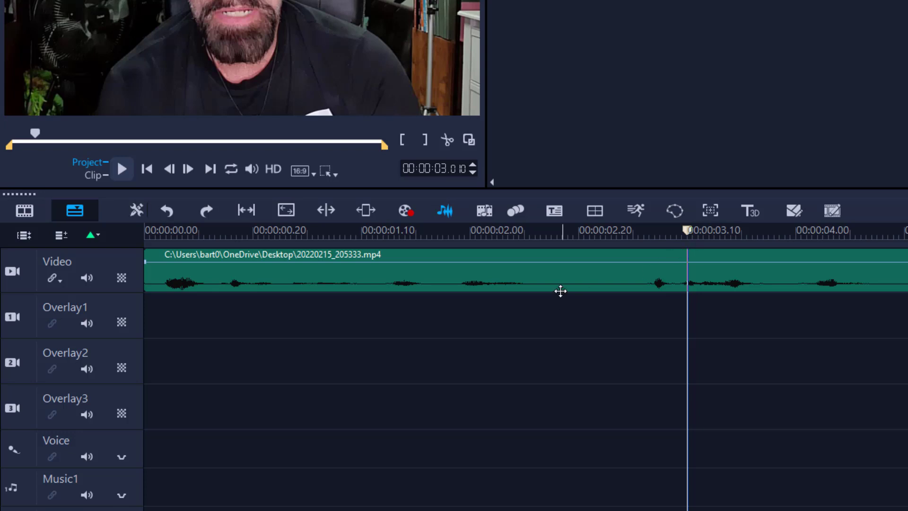
{"action": "mouse_move", "coordinate": [591, 280]}
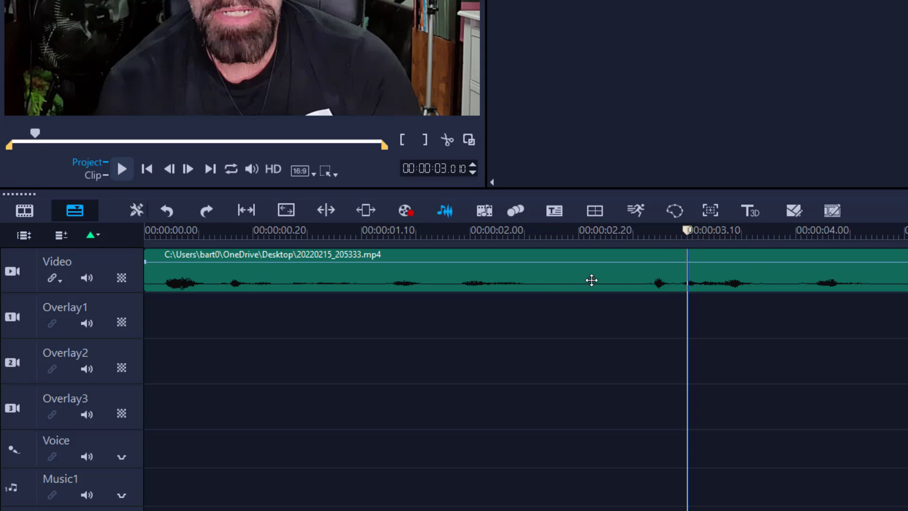
{"action": "mouse_move", "coordinate": [513, 282]}
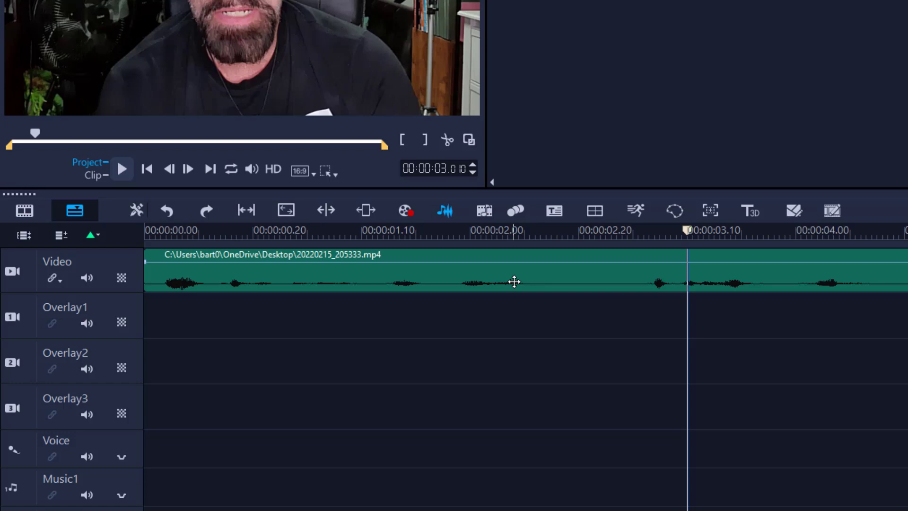
{"action": "mouse_move", "coordinate": [687, 230]}
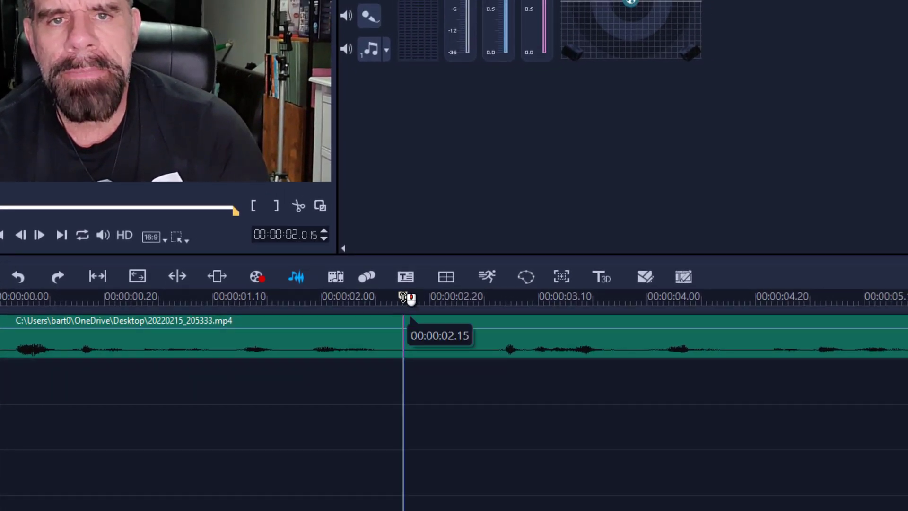
- Split 20220215_205333.mp4 at 00:00:02.00 and play the project from the start
{"action": "left_click", "coordinate": [82, 297]}
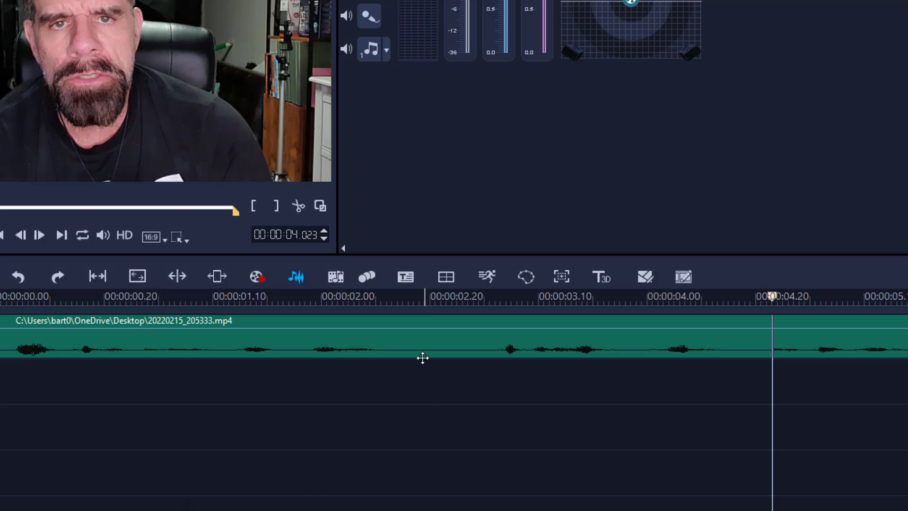
{"action": "mouse_move", "coordinate": [773, 292]}
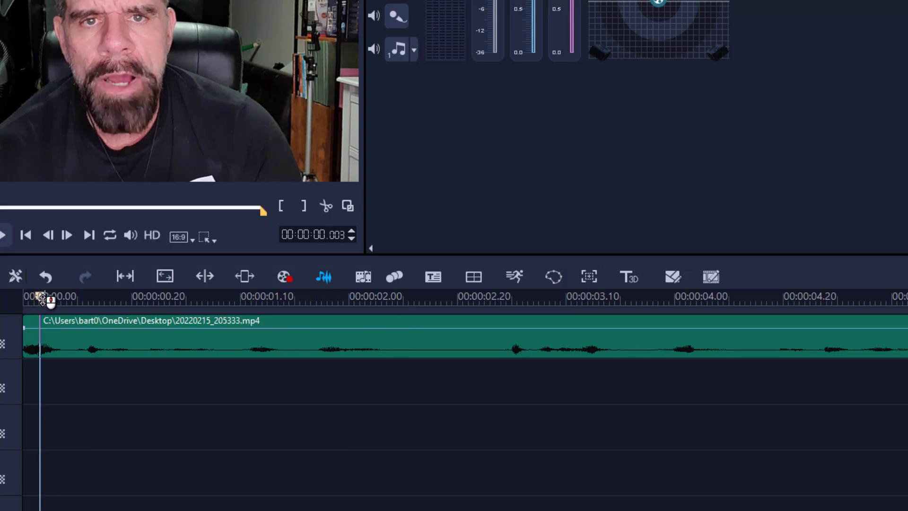
{"action": "left_click", "coordinate": [382, 296]}
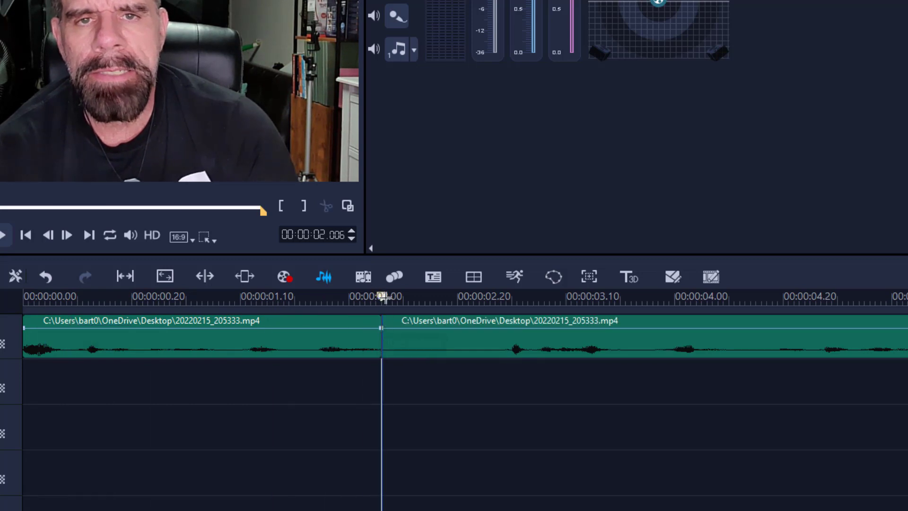
{"action": "left_click", "coordinate": [501, 296]}
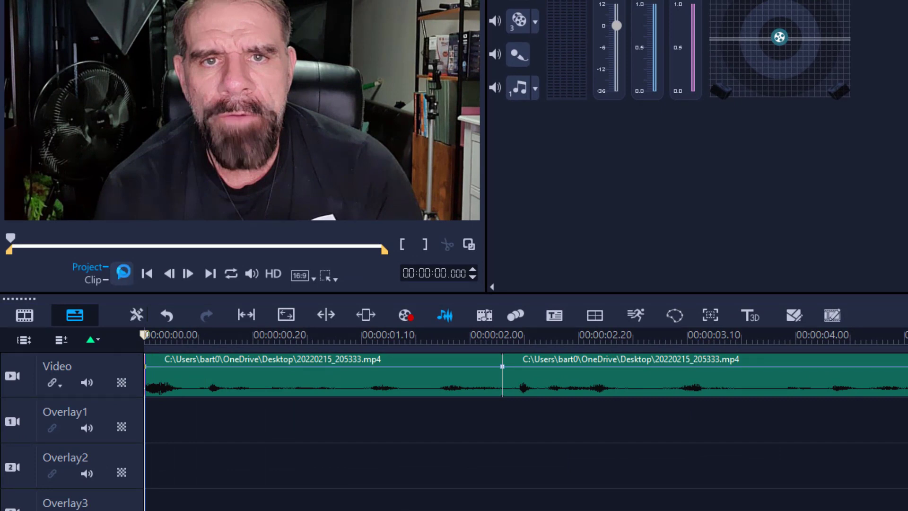
{"action": "left_click", "coordinate": [122, 273]}
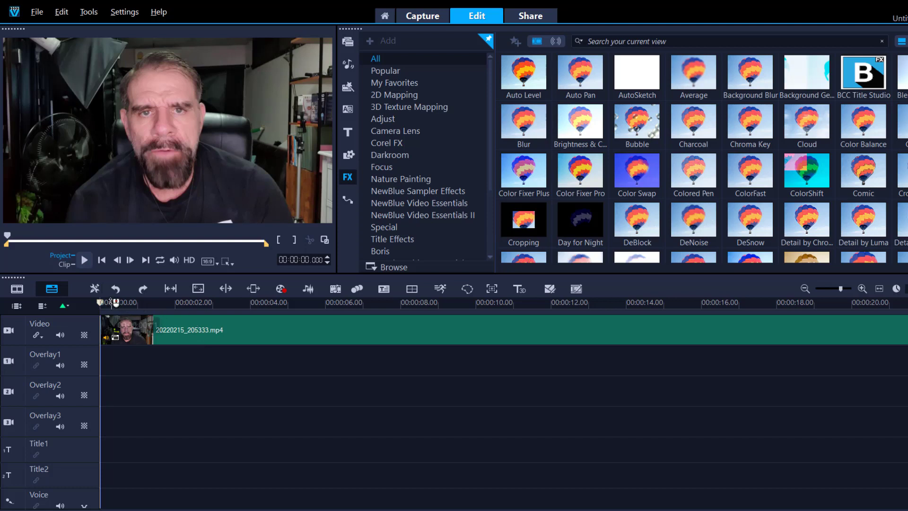
{"action": "mouse_move", "coordinate": [109, 302]}
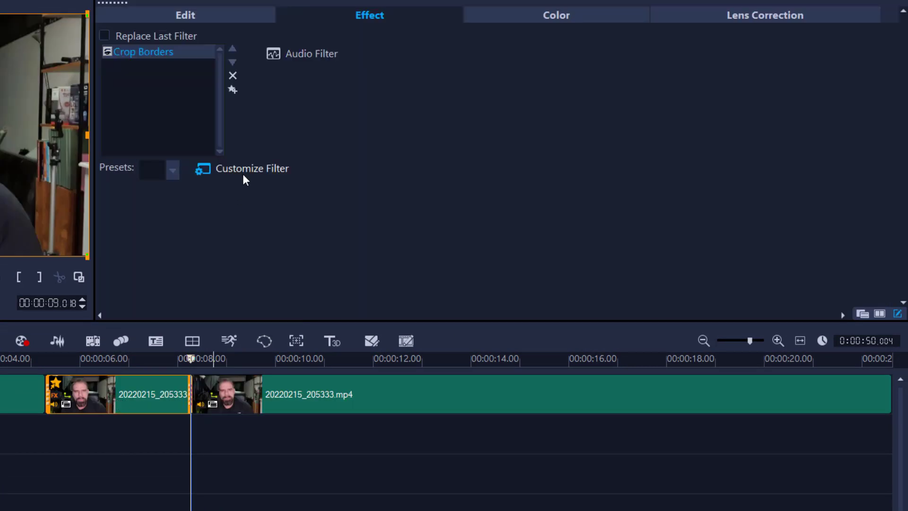
- Set the Crop Borders filter to the Zoom In preset with keyframes turned off
{"action": "left_click", "coordinate": [252, 168]}
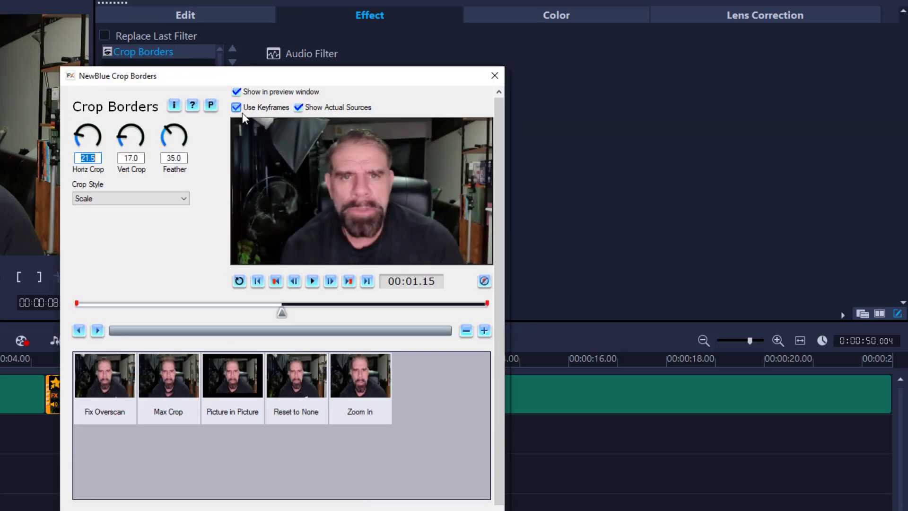
{"action": "left_click", "coordinate": [237, 108]}
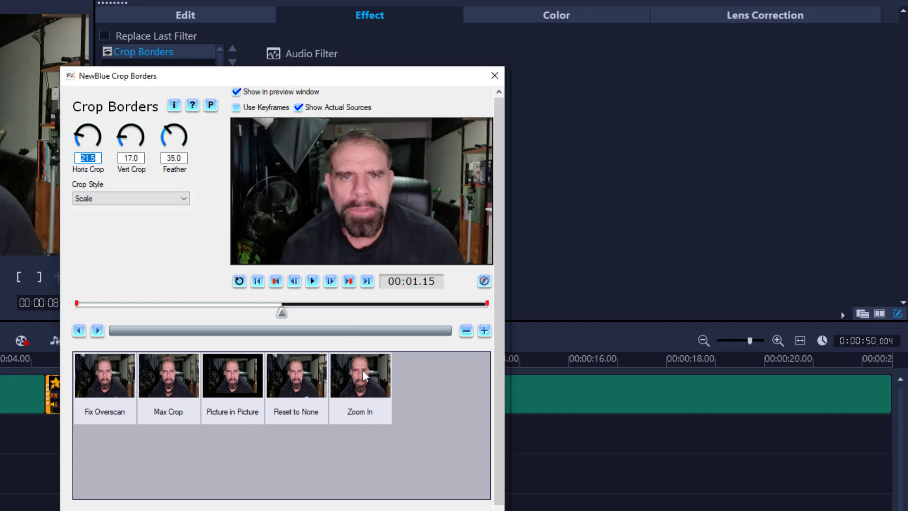
{"action": "left_click", "coordinate": [359, 375]}
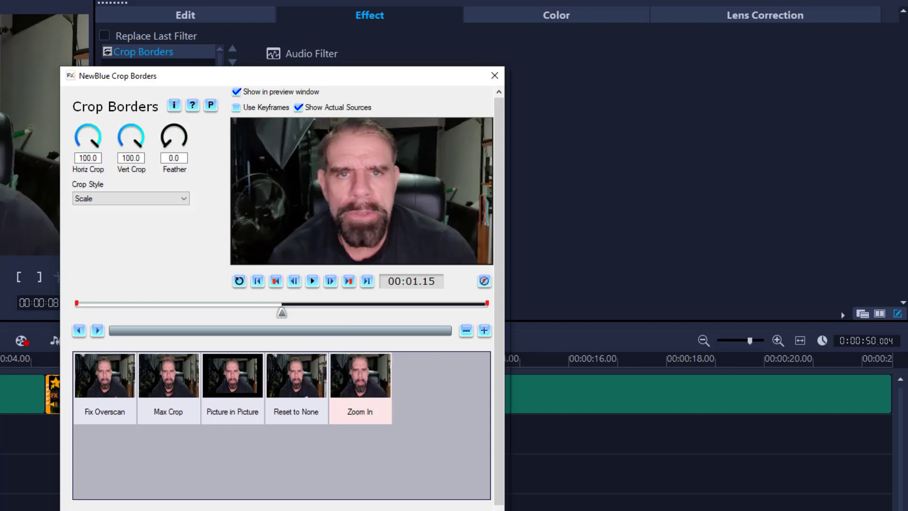
{"action": "left_click", "coordinate": [493, 75]}
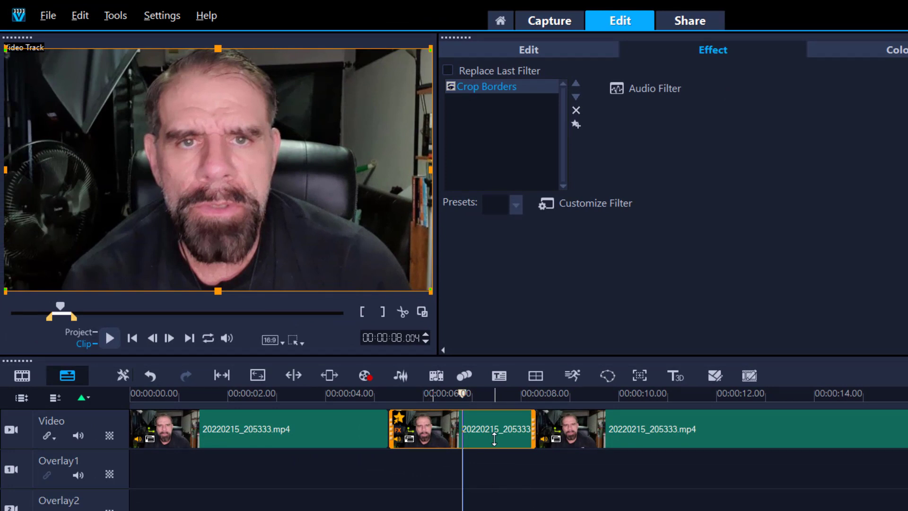
- Switch the library panel from FX filters back to the project's media clips
{"action": "left_click", "coordinate": [452, 230]}
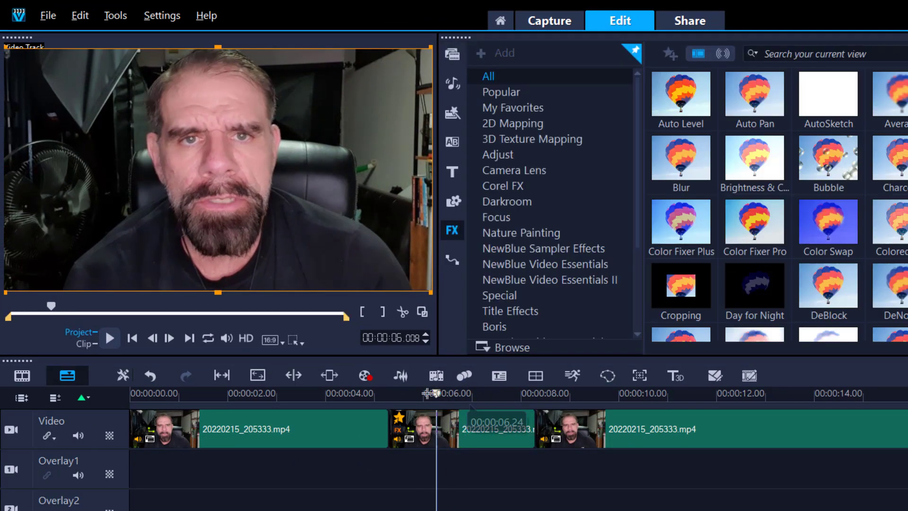
{"action": "left_click", "coordinate": [110, 337]}
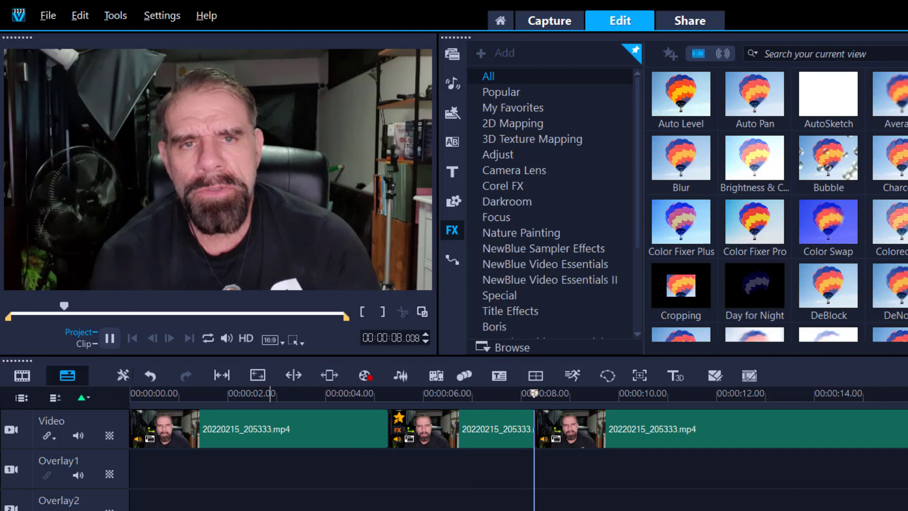
{"action": "left_click", "coordinate": [110, 338]}
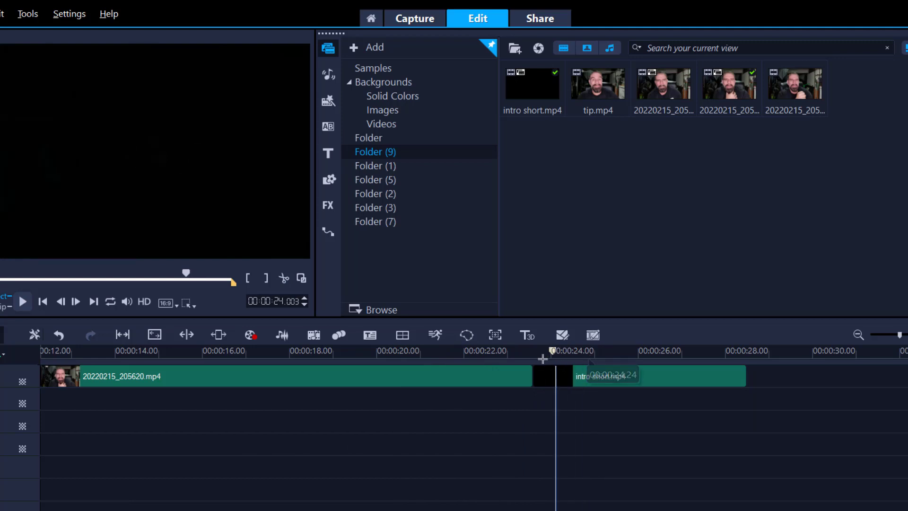
- Put intro short.mp4 on Overlay1 over the talking-head clip's end and play the transition
{"action": "left_click", "coordinate": [22, 301]}
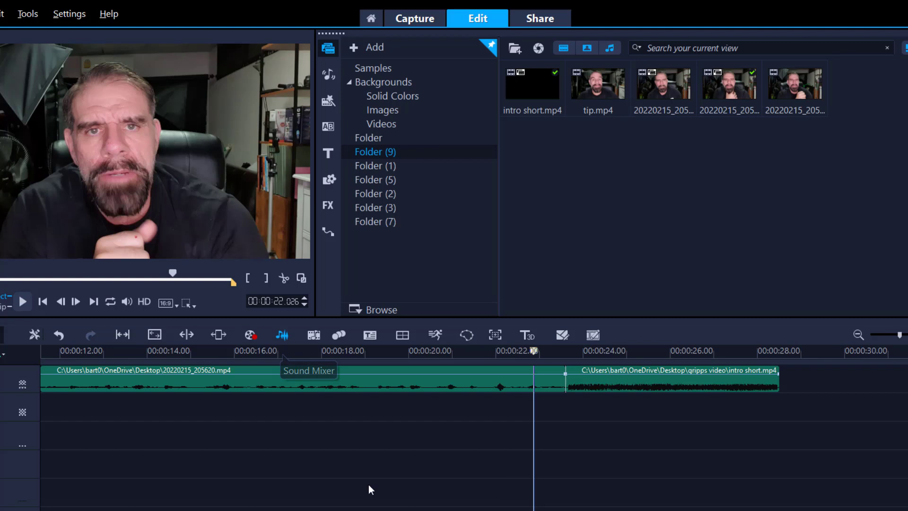
{"action": "left_click", "coordinate": [281, 334]}
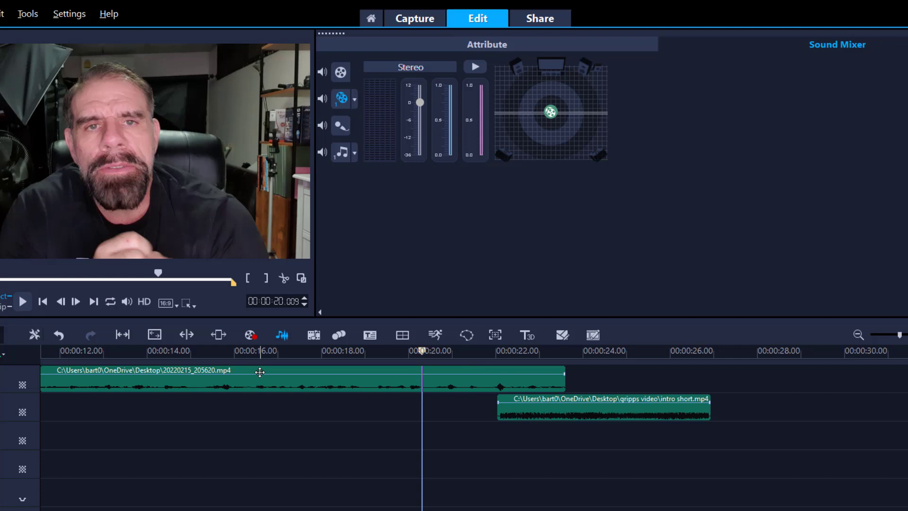
{"action": "left_click", "coordinate": [23, 301]}
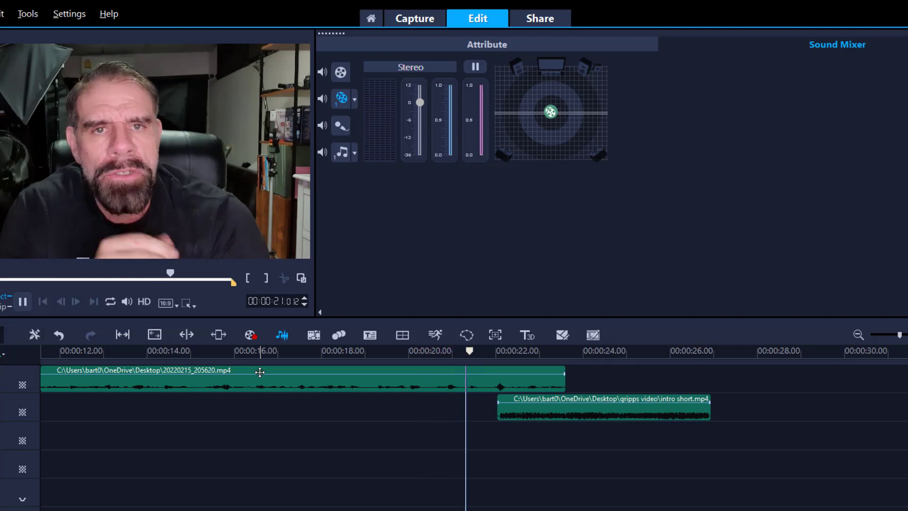
{"action": "left_click", "coordinate": [23, 302]}
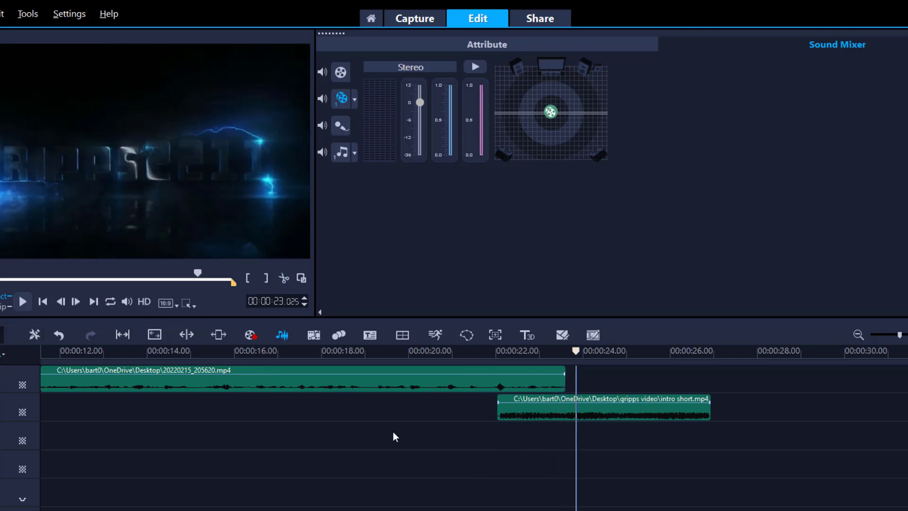
- Split the intro short clip's audio onto its own track with Audio > Split Audio
{"action": "right_click", "coordinate": [602, 405]}
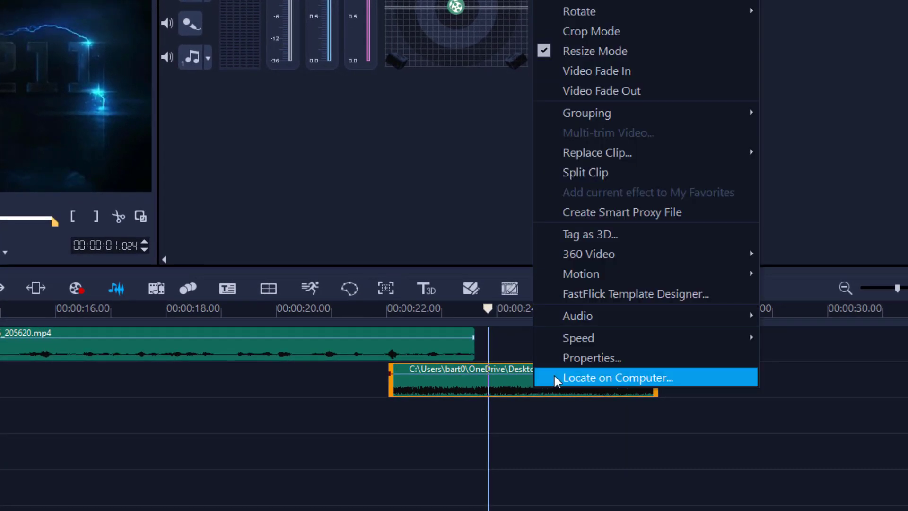
{"action": "mouse_move", "coordinate": [577, 316]}
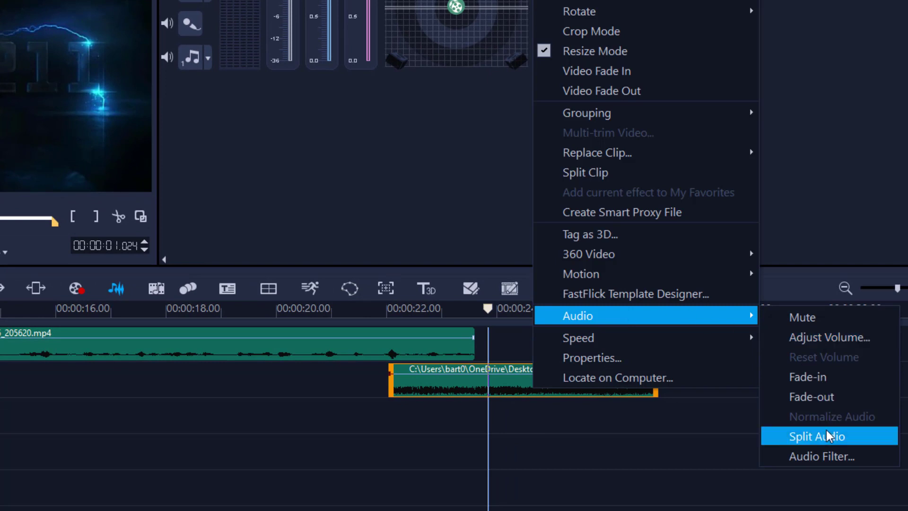
{"action": "left_click", "coordinate": [817, 436]}
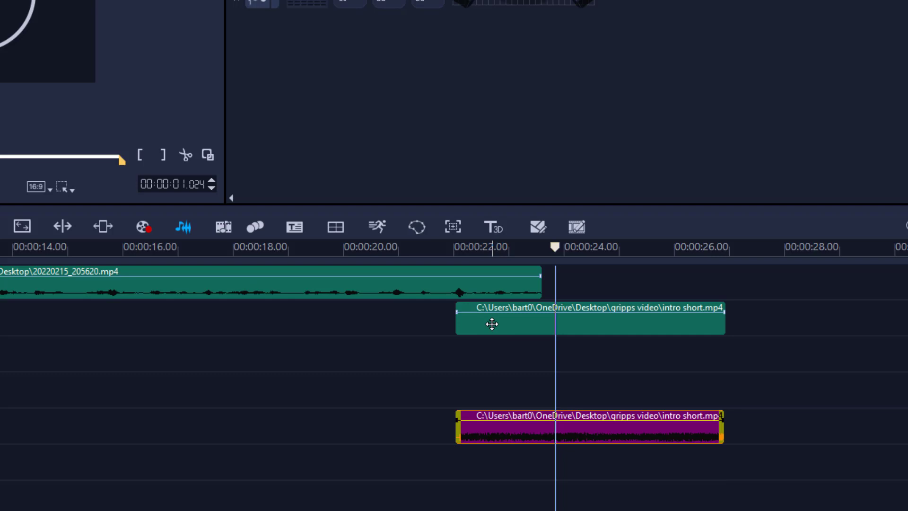
{"action": "mouse_move", "coordinate": [589, 256]}
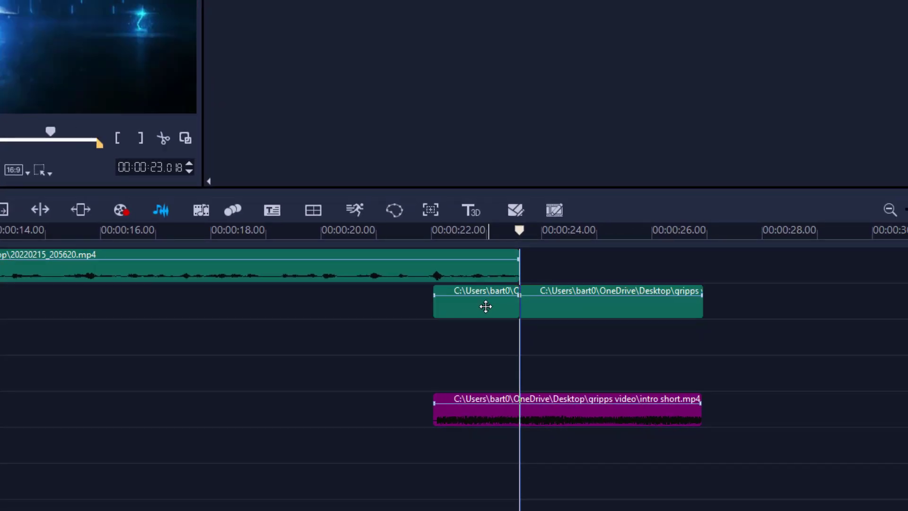
- Remove the overlay's leading piece and give the intro audio a volume fade-in
{"action": "left_click", "coordinate": [475, 302]}
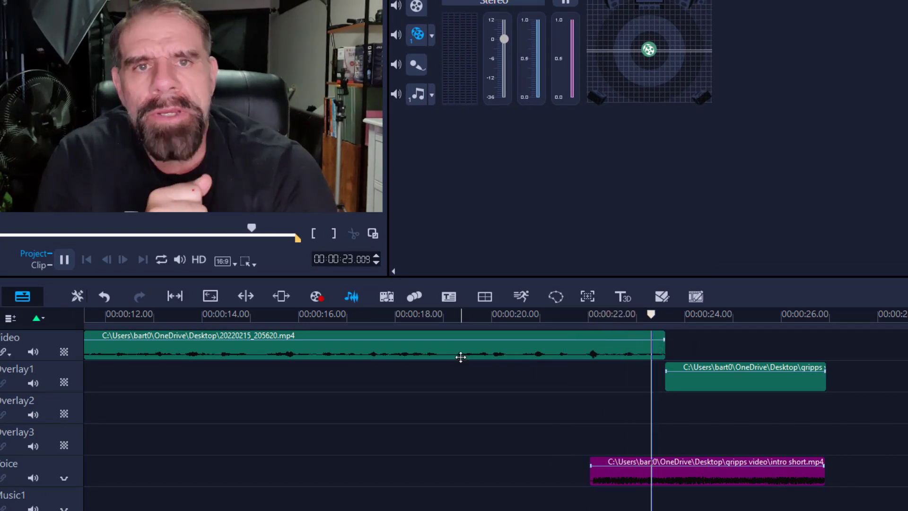
{"action": "left_click", "coordinate": [64, 259]}
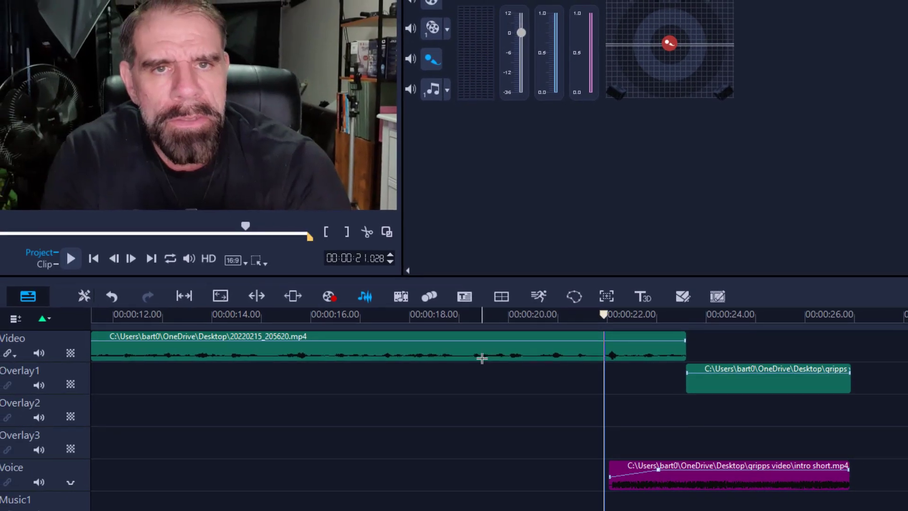
{"action": "left_click", "coordinate": [70, 258]}
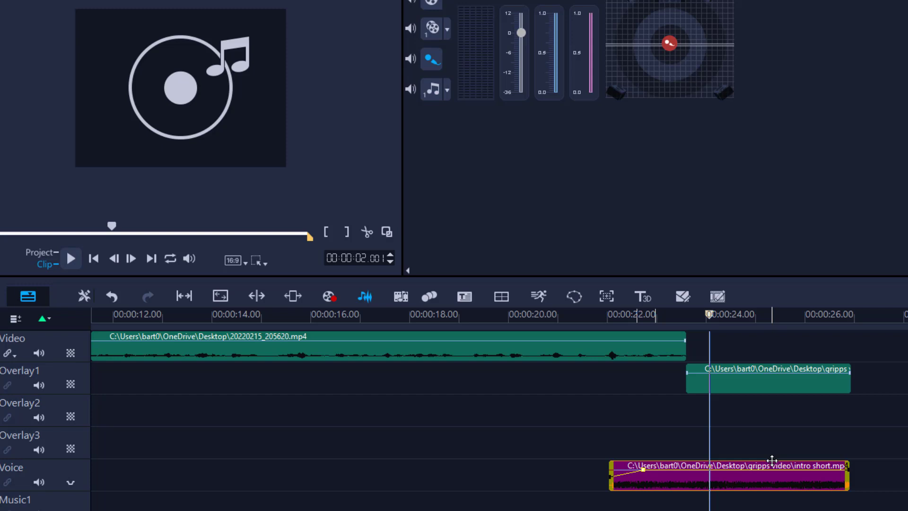
{"action": "mouse_move", "coordinate": [770, 441]}
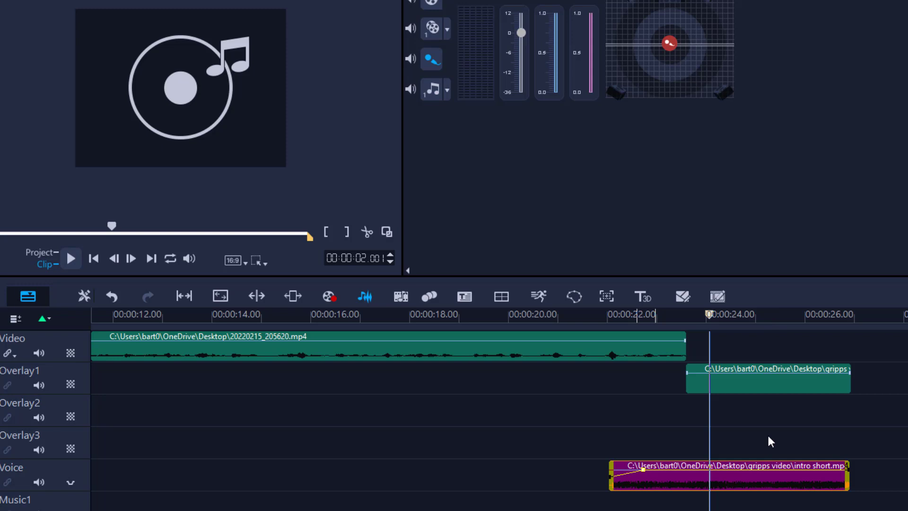
{"action": "mouse_move", "coordinate": [810, 485]}
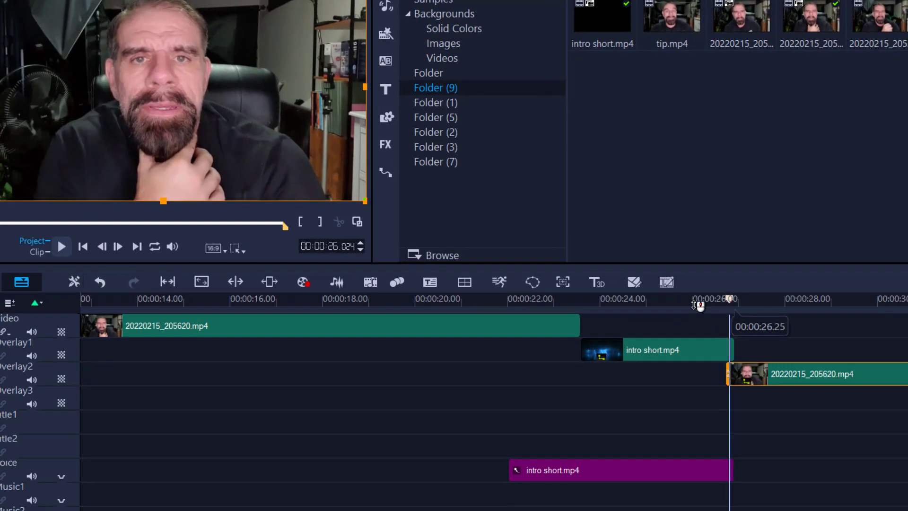
- Place 20220215_205620.mp4 on Overlay2 starting at 00:00:26.25
{"action": "left_click", "coordinate": [62, 245]}
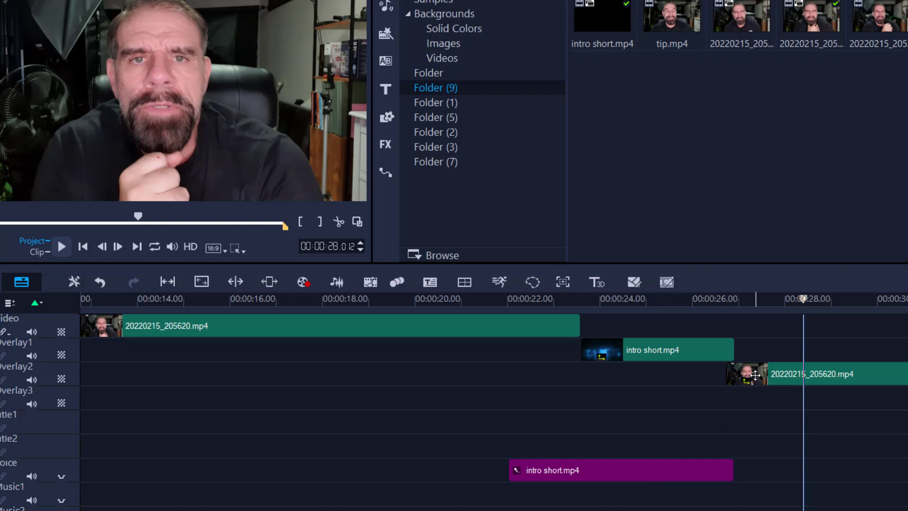
{"action": "mouse_move", "coordinate": [748, 361]}
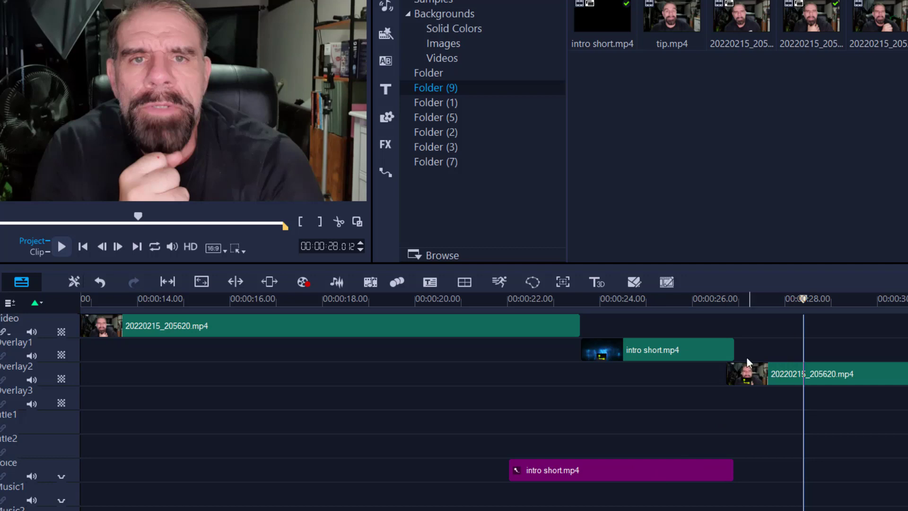
{"action": "mouse_move", "coordinate": [727, 334]}
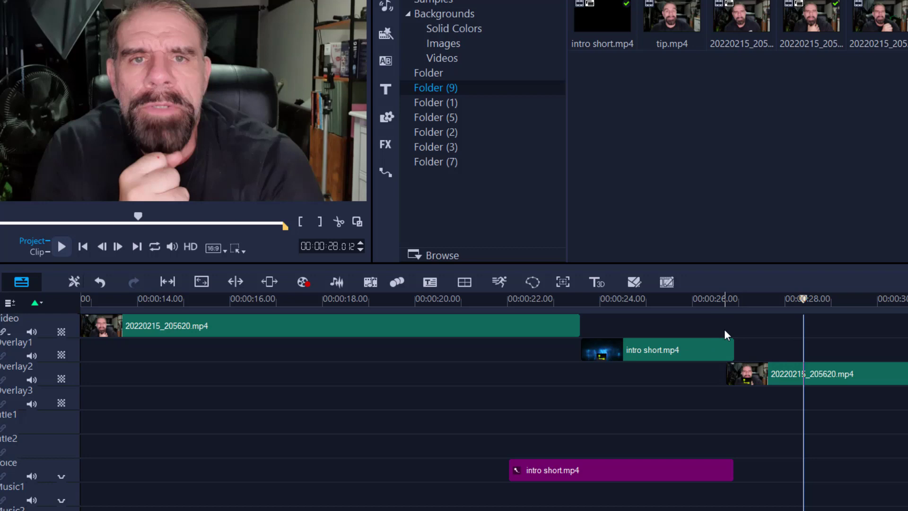
{"action": "mouse_move", "coordinate": [582, 354]}
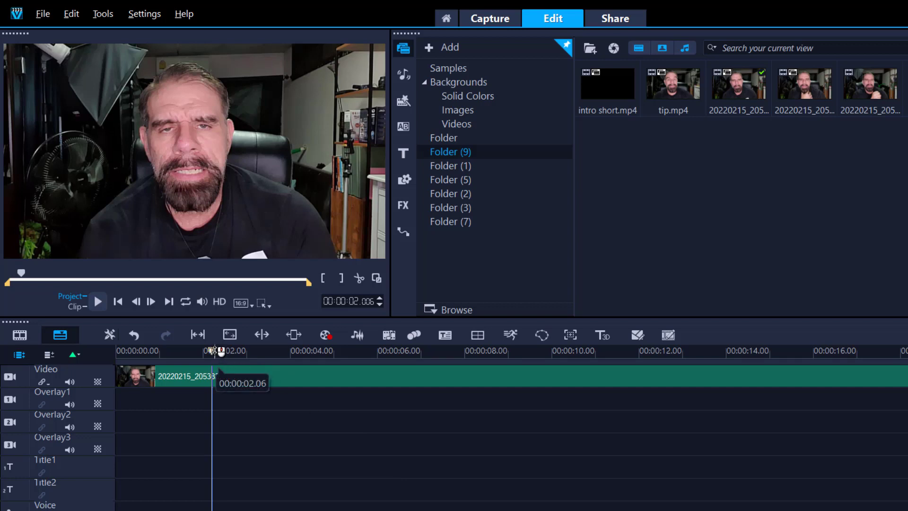
- Add the measuring-tape B-roll to Overlay1 near one second and play-check the opening
{"action": "left_click", "coordinate": [97, 301]}
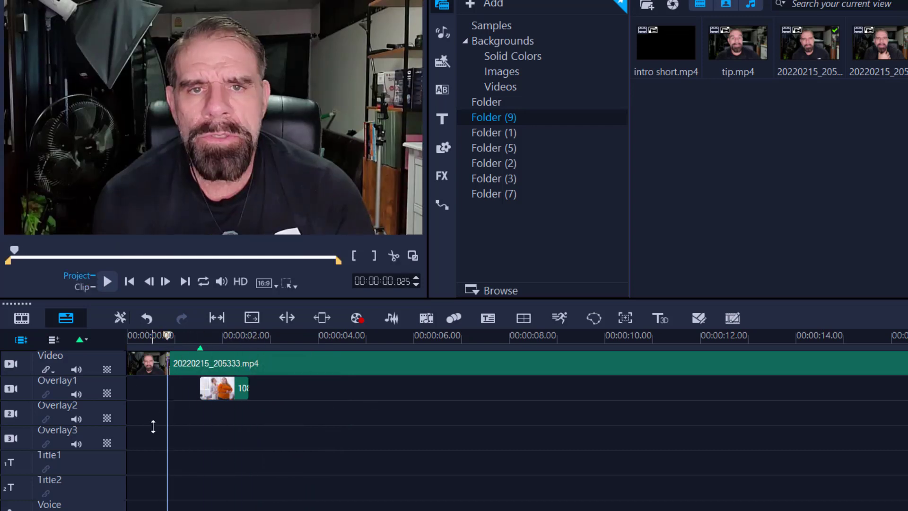
{"action": "left_click", "coordinate": [106, 281]}
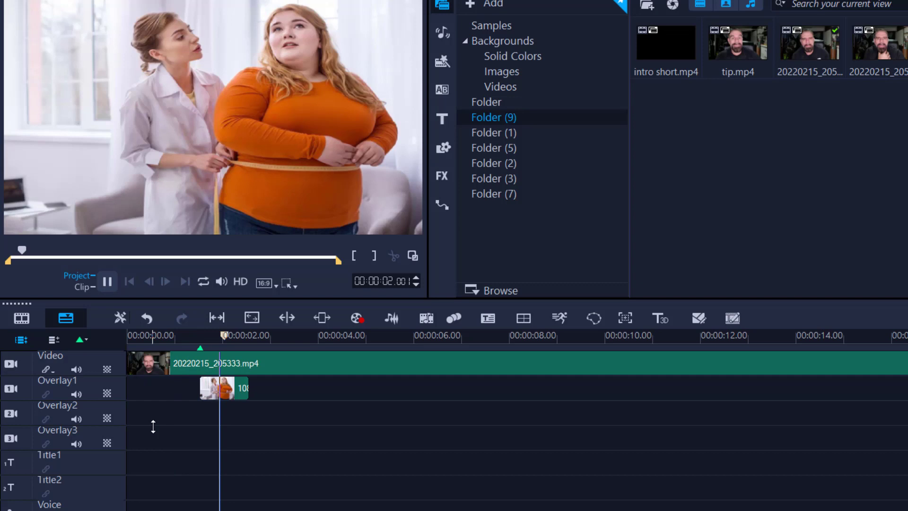
{"action": "left_click", "coordinate": [107, 281]}
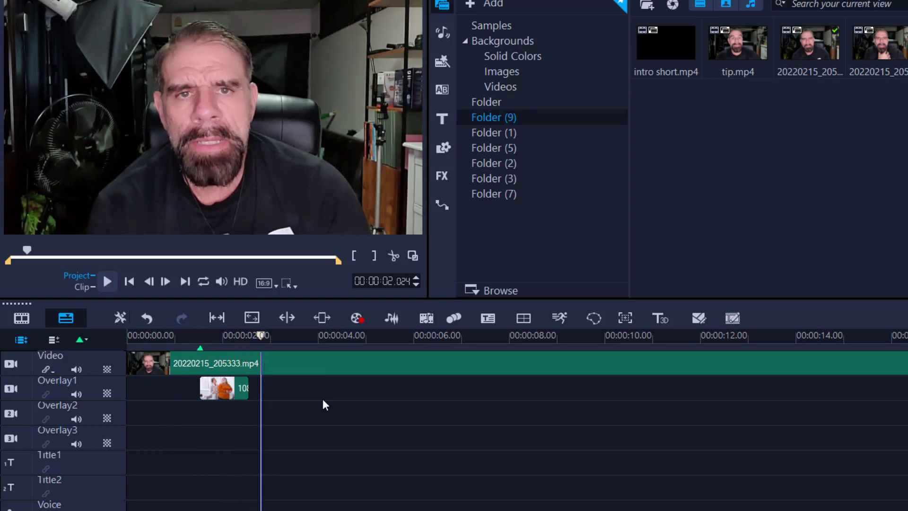
{"action": "left_click", "coordinate": [107, 281]}
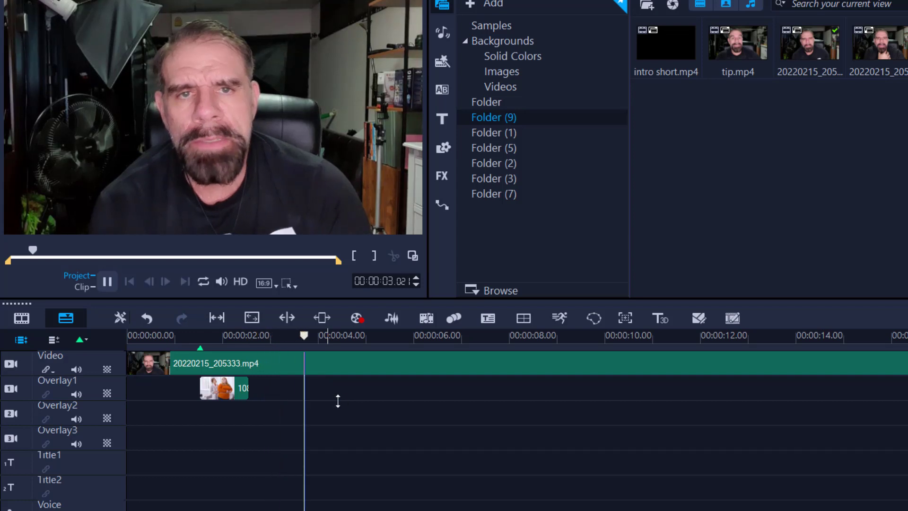
{"action": "left_click", "coordinate": [106, 281]}
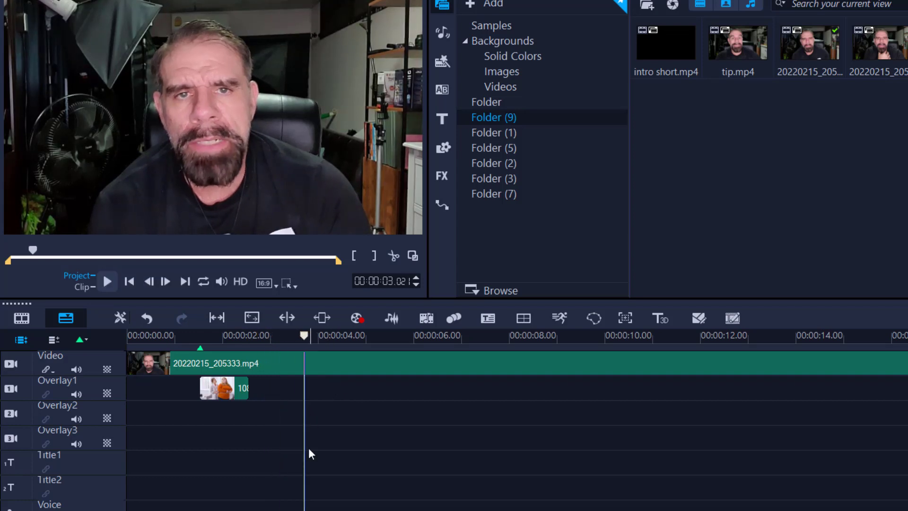
{"action": "left_click", "coordinate": [442, 119]}
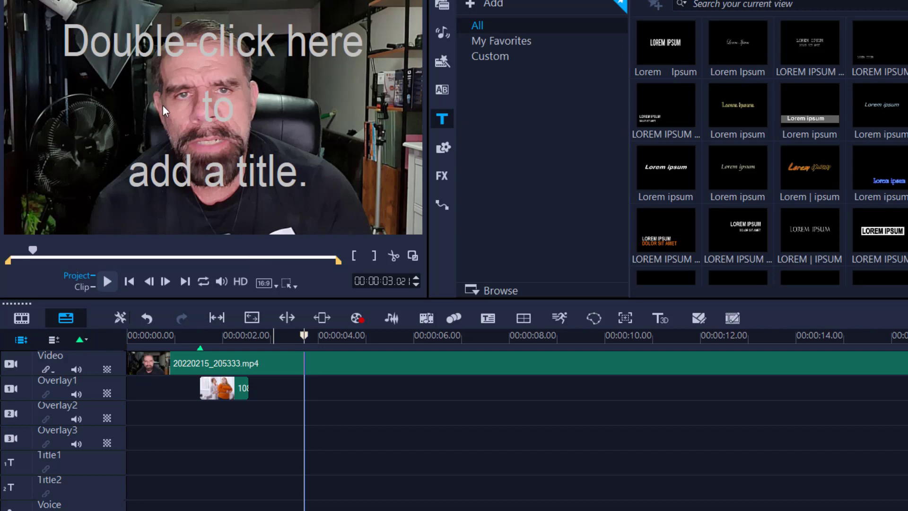
{"action": "double_click", "coordinate": [173, 110]}
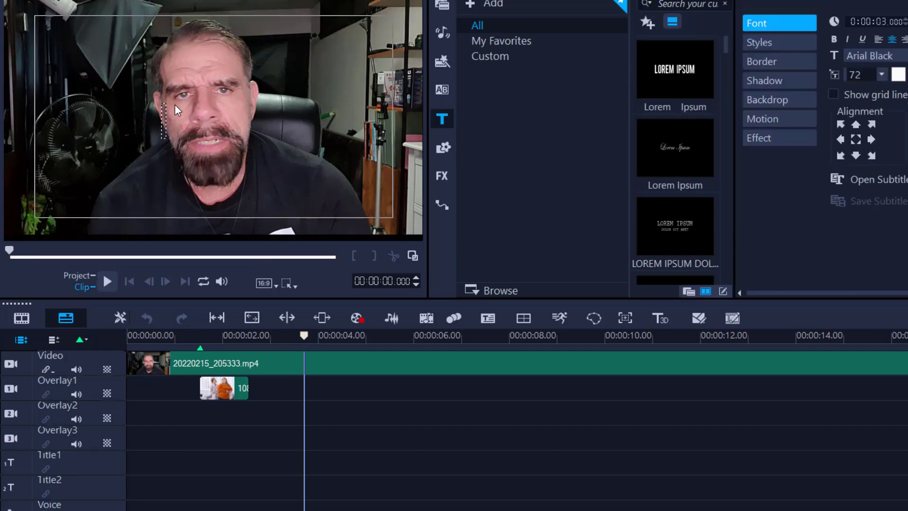
{"action": "type", "text": "TIP !"}
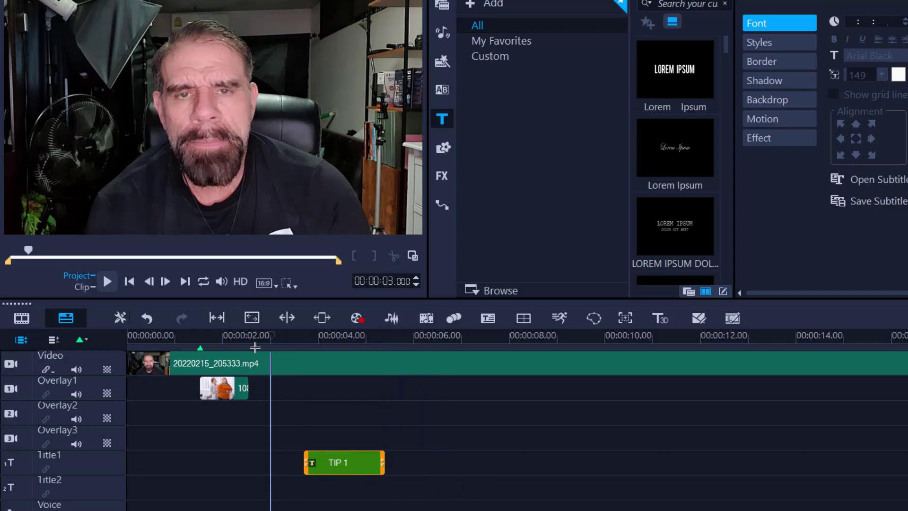
{"action": "left_click", "coordinate": [107, 281]}
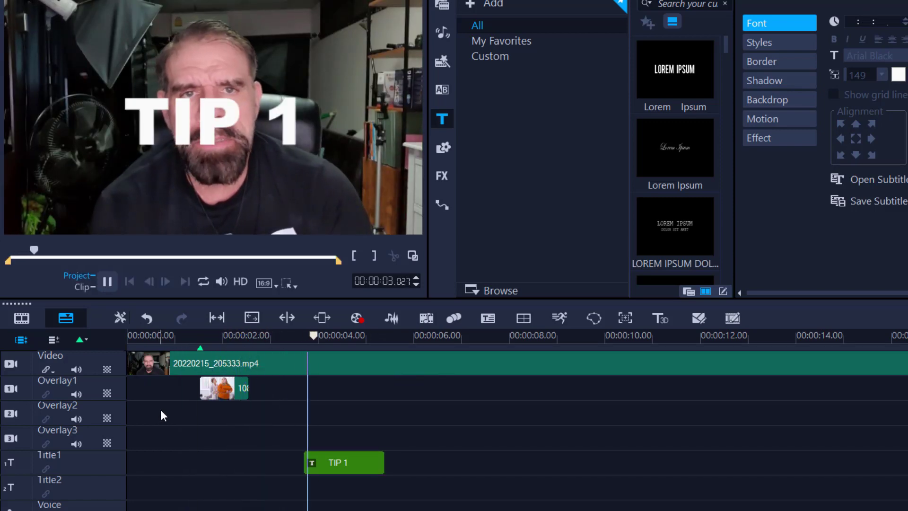
{"action": "left_click", "coordinate": [107, 281]}
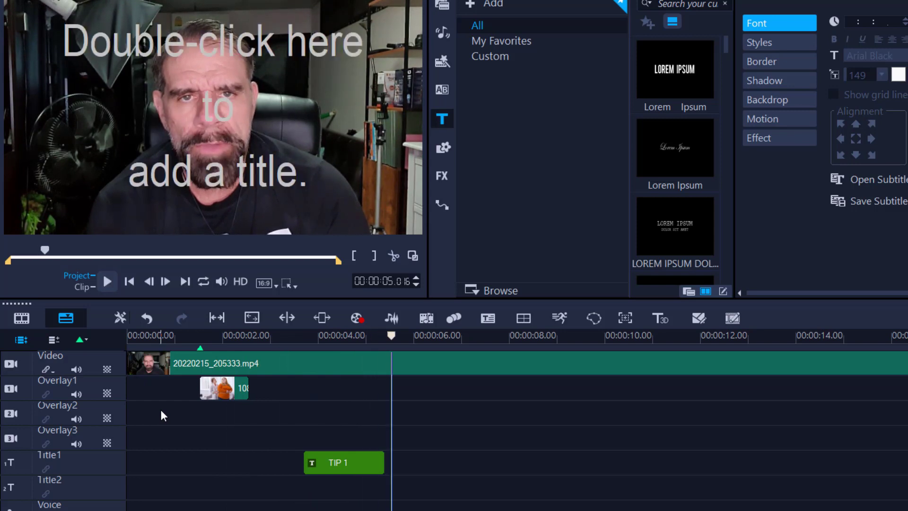
{"action": "mouse_move", "coordinate": [264, 403]}
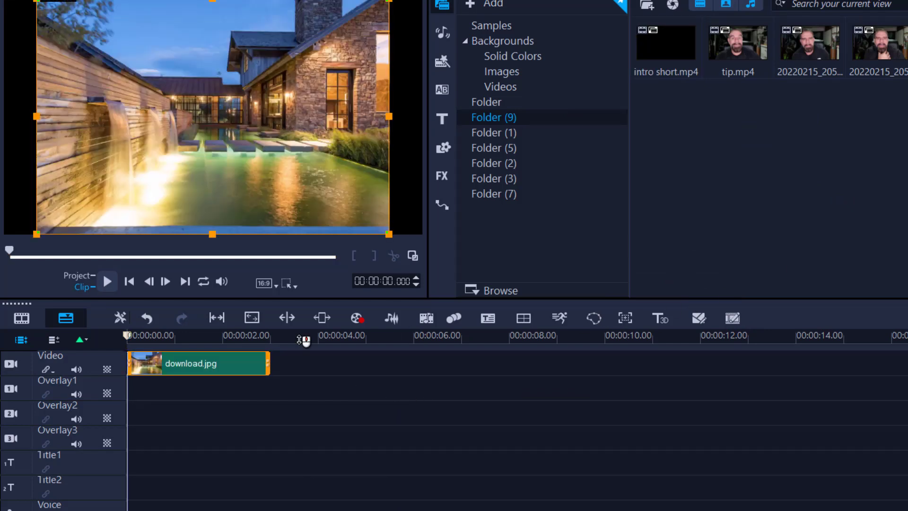
{"action": "mouse_move", "coordinate": [239, 245]}
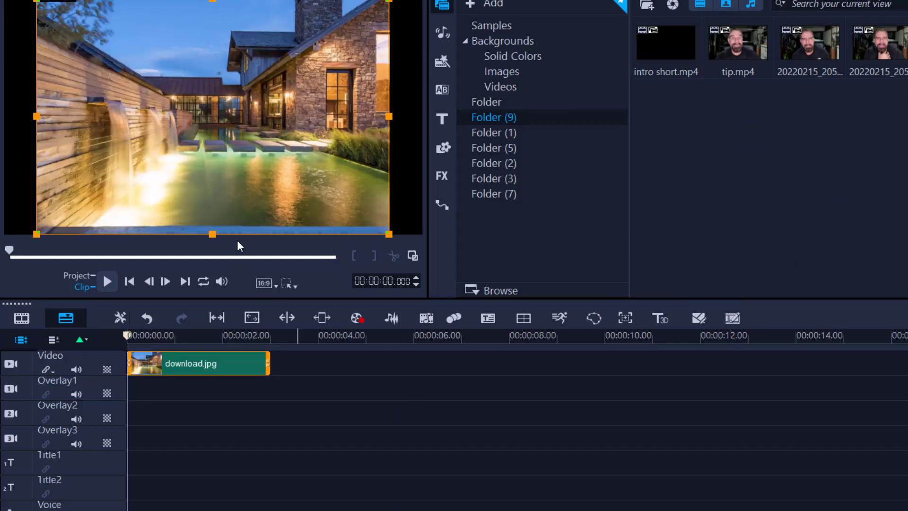
{"action": "mouse_move", "coordinate": [209, 319]}
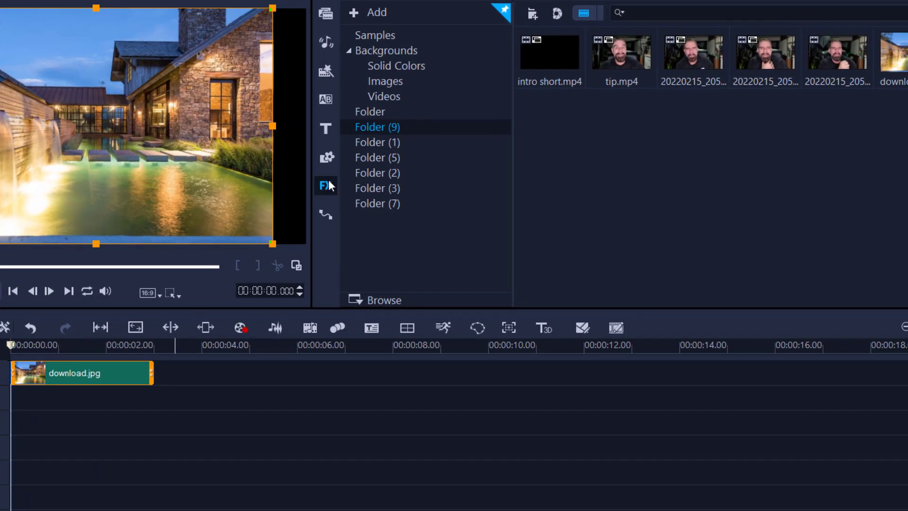
- Apply Video Pan and Zoom to download.jpg, shorten its duration, and preview the motion
{"action": "left_click", "coordinate": [325, 185]}
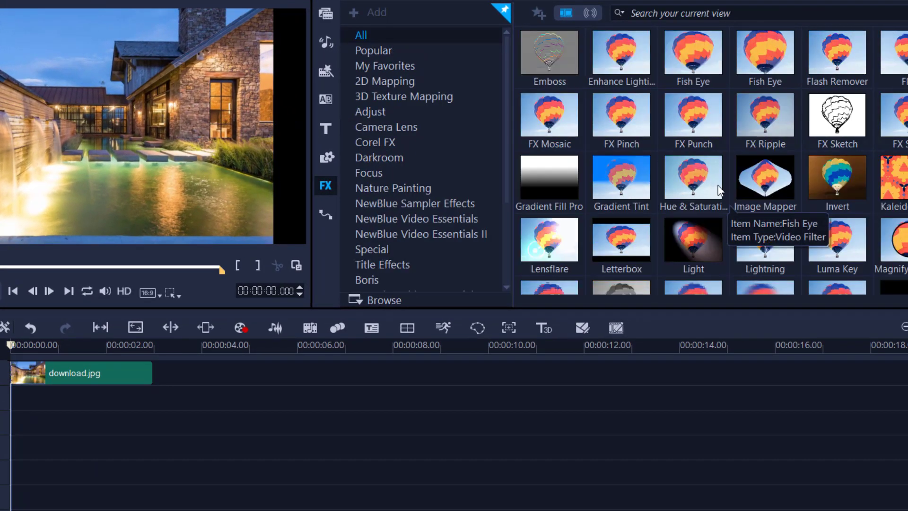
{"action": "scroll", "scroll_direction": "down", "scroll_amount": 3}
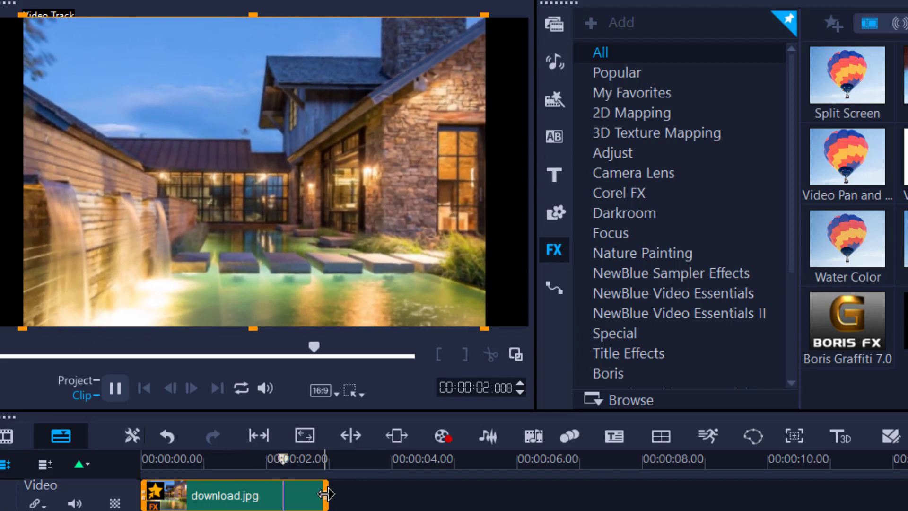
{"action": "left_click", "coordinate": [114, 388]}
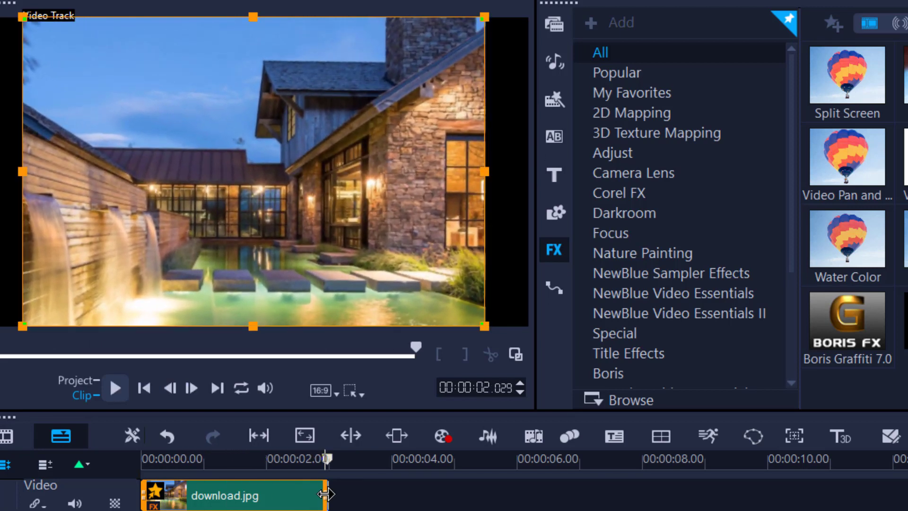
{"action": "left_click_drag", "start_coordinate": [329, 458], "coordinate": [305, 458]}
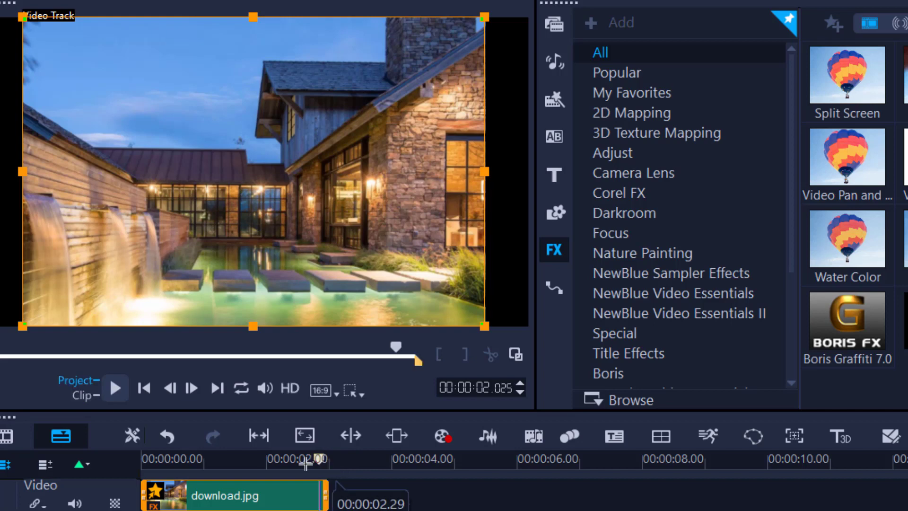
{"action": "left_click", "coordinate": [114, 388]}
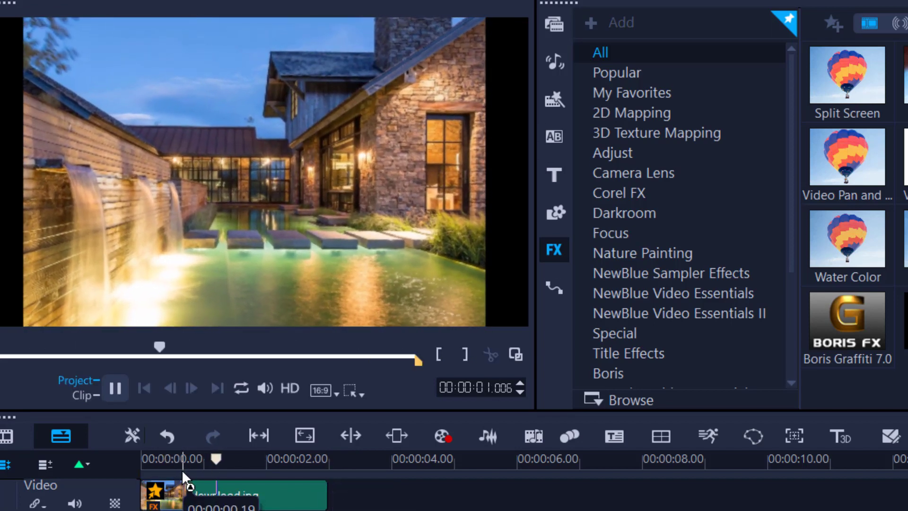
{"action": "left_click", "coordinate": [114, 388]}
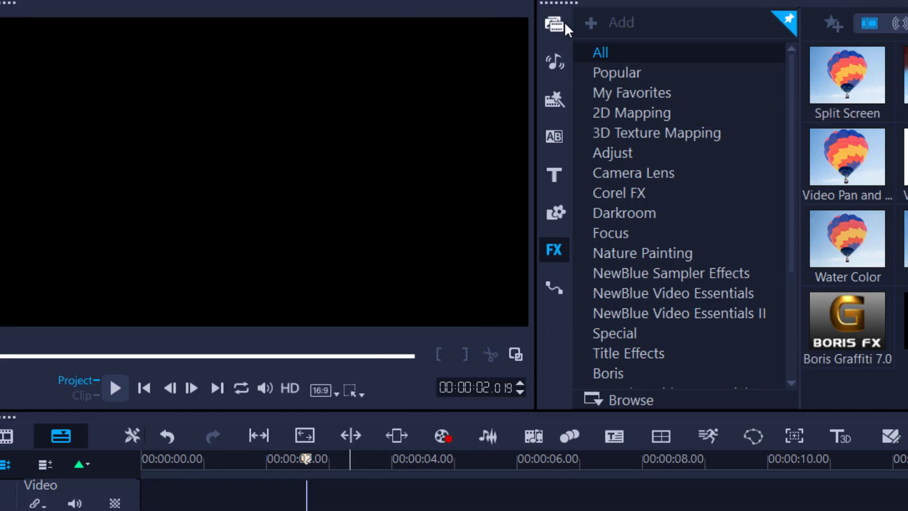
- Lay the gym footage on Overlay1 from about 5.5 to 12 seconds and preview it
{"action": "left_click", "coordinate": [364, 43]}
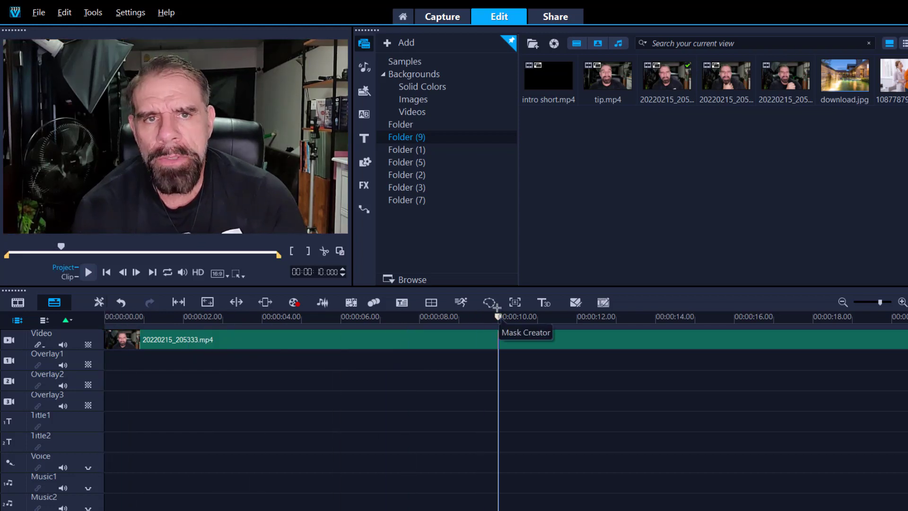
{"action": "mouse_move", "coordinate": [490, 301]}
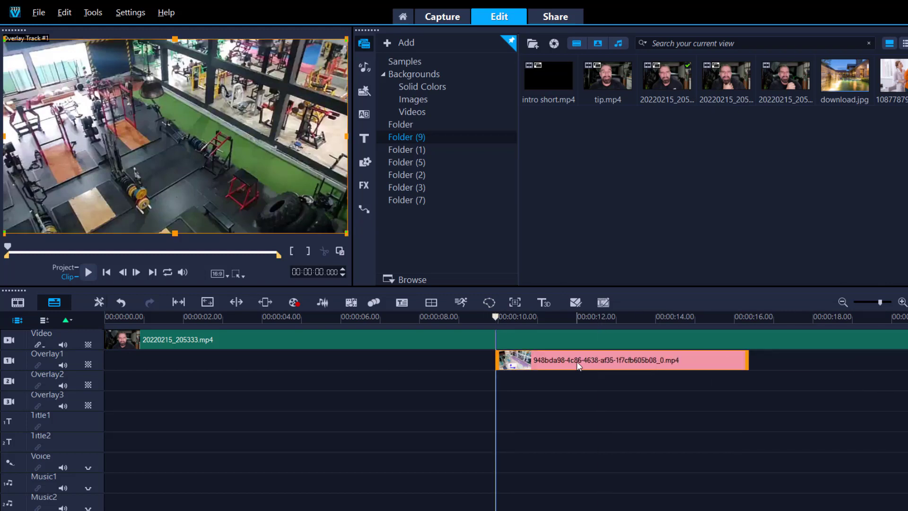
{"action": "right_click", "coordinate": [579, 359]}
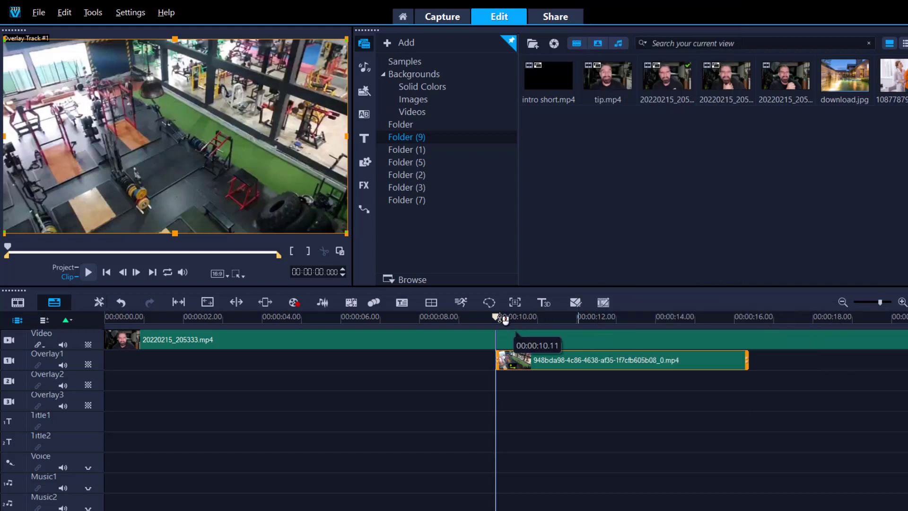
{"action": "left_click", "coordinate": [88, 273]}
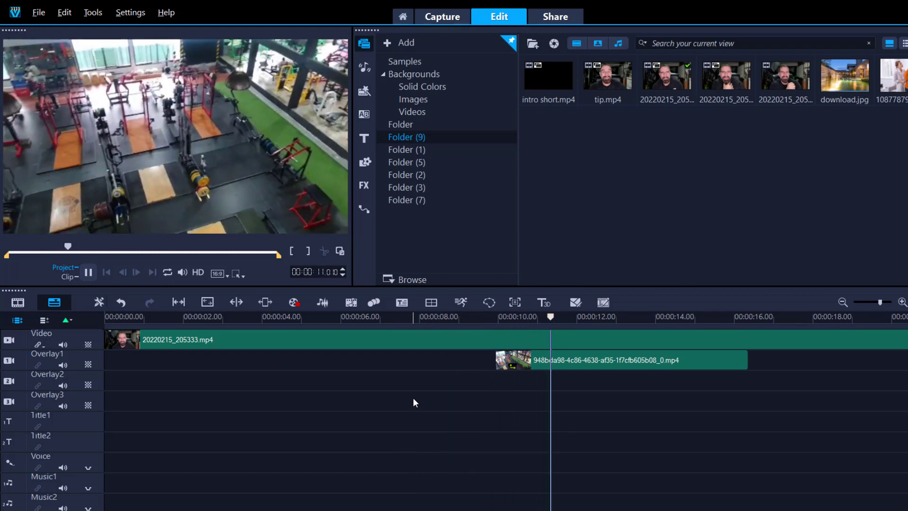
{"action": "left_click", "coordinate": [88, 272]}
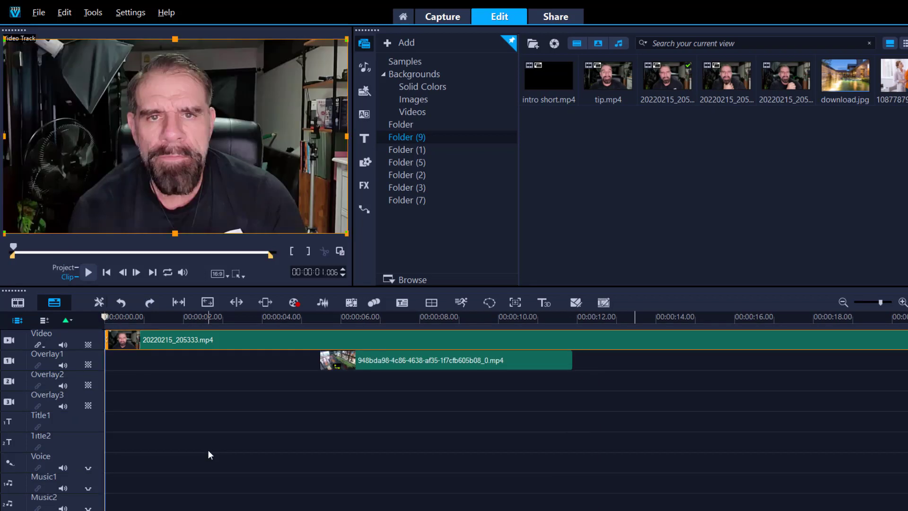
{"action": "mouse_move", "coordinate": [348, 425]}
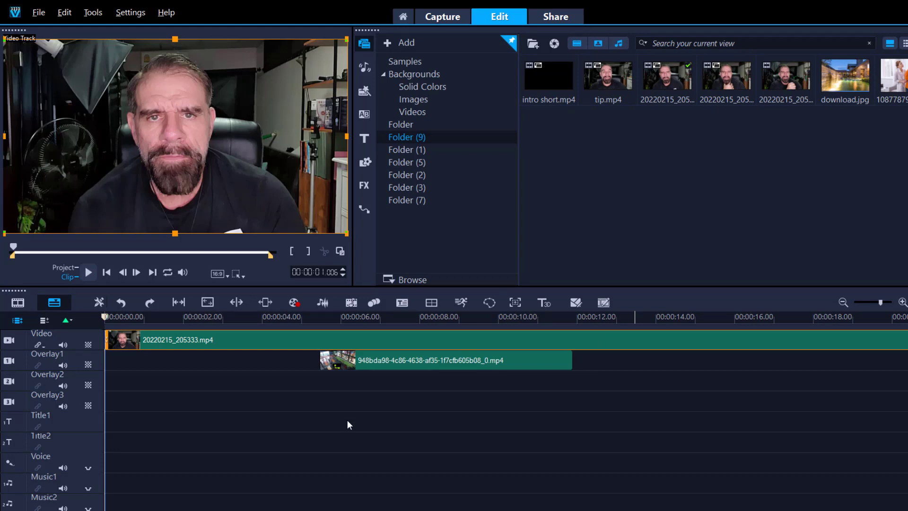
{"action": "mouse_move", "coordinate": [207, 188]}
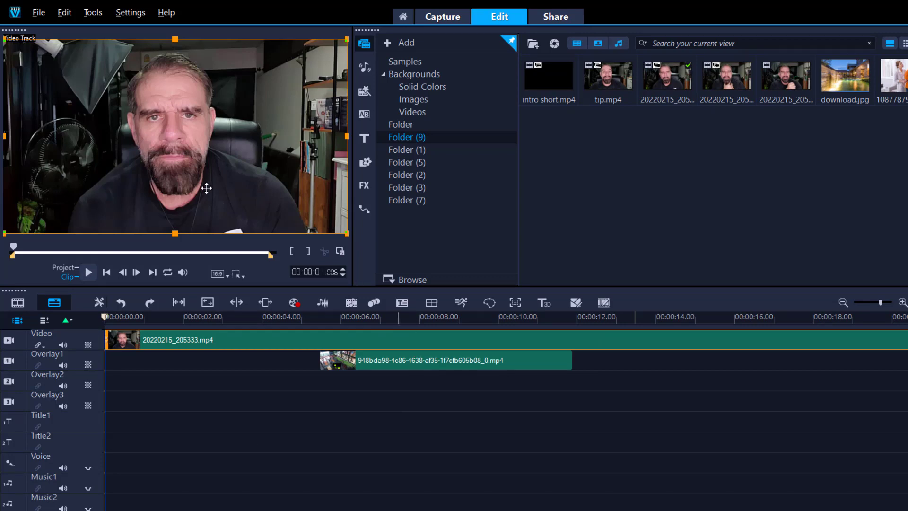
- Split the talking-head clip where the gym overlay ends
{"action": "left_click", "coordinate": [320, 316]}
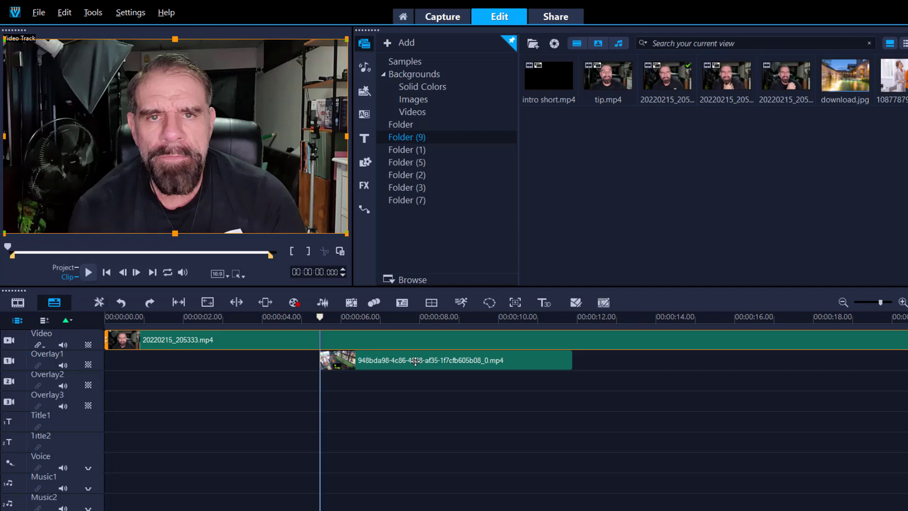
{"action": "left_click", "coordinate": [446, 359]}
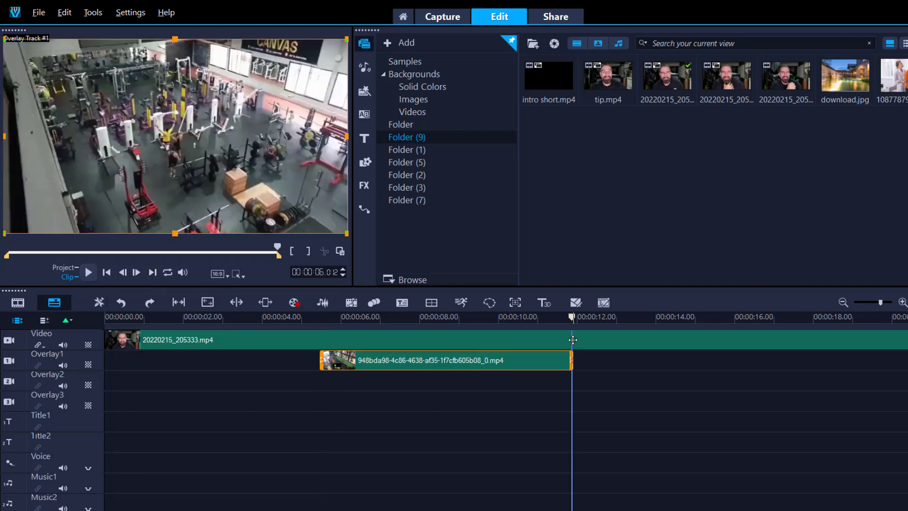
{"action": "left_click", "coordinate": [231, 340]}
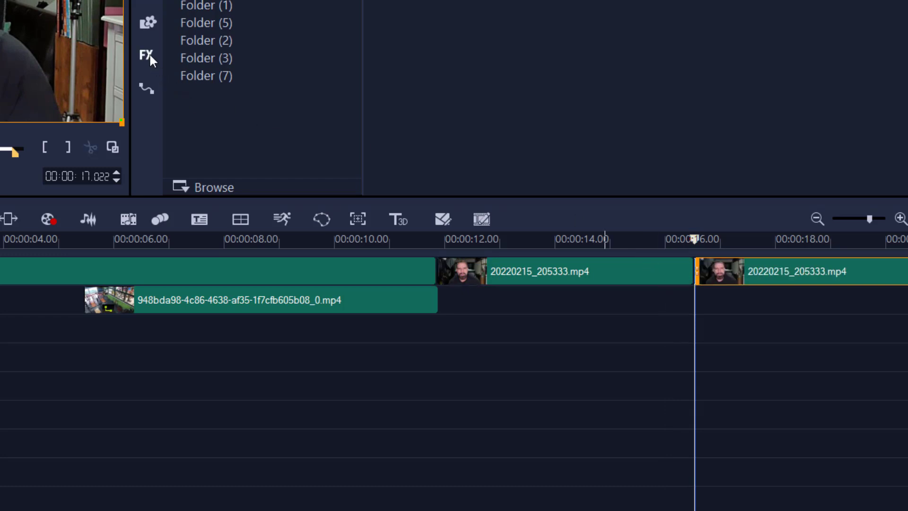
- Apply the Flip filter to the middle section and replay it
{"action": "left_click", "coordinate": [146, 54]}
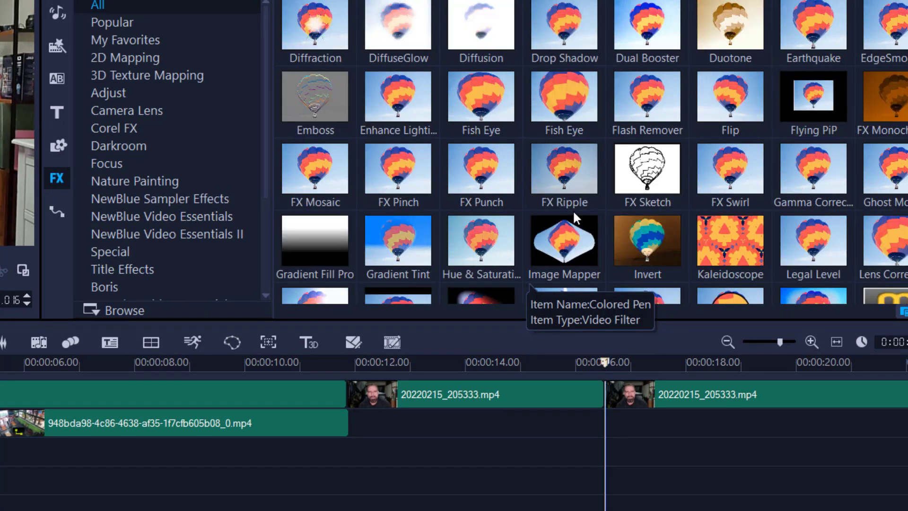
{"action": "mouse_move", "coordinate": [707, 191]}
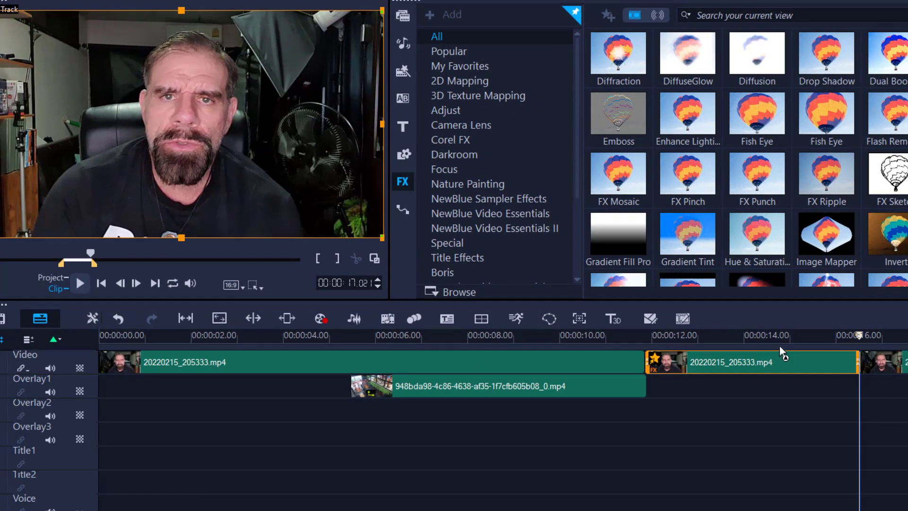
{"action": "left_click", "coordinate": [358, 335]}
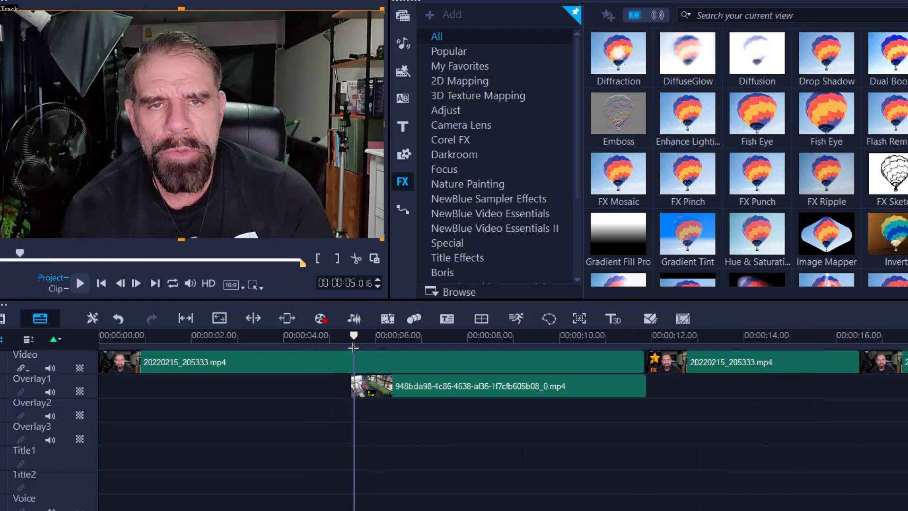
{"action": "left_click", "coordinate": [720, 335]}
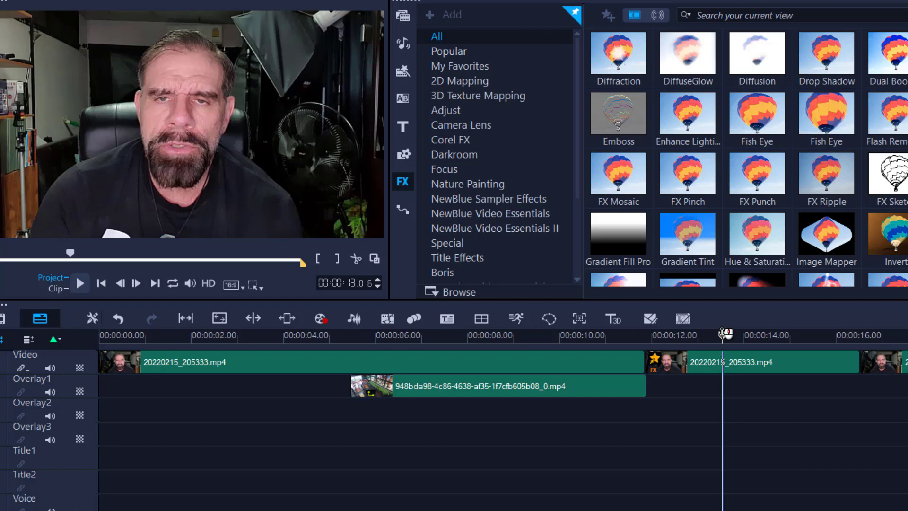
{"action": "left_click", "coordinate": [664, 335]}
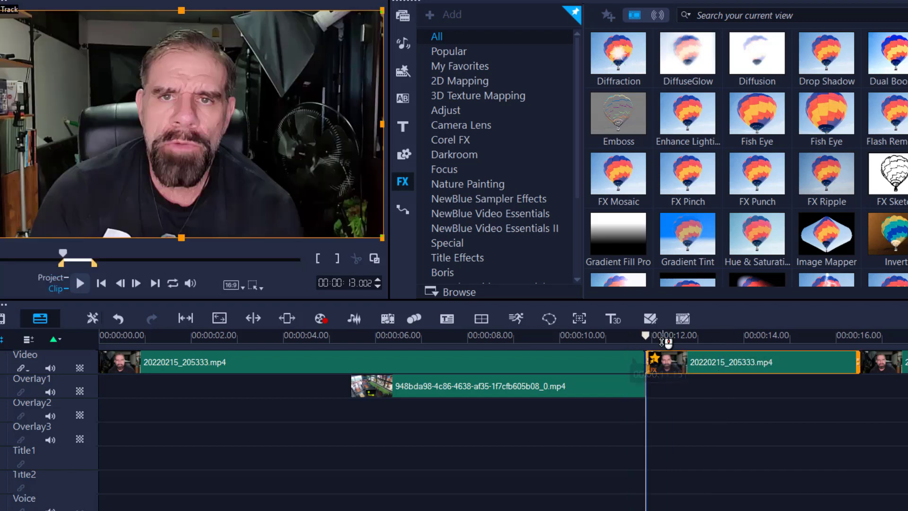